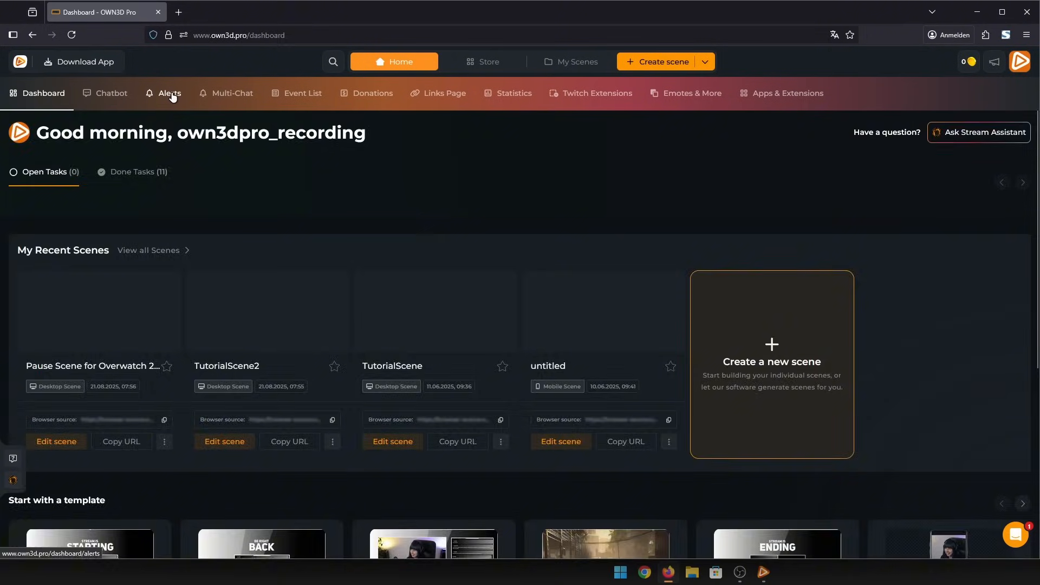
- Create a new alert set named 'Tutorial' and proceed to design selection
{"action": "left_click", "coordinate": [169, 93]}
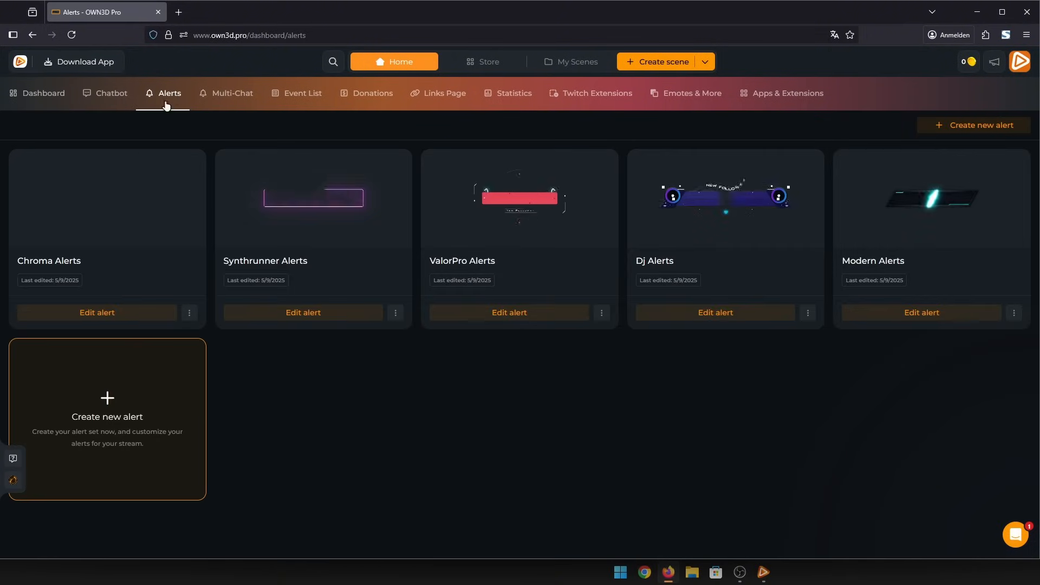
{"action": "left_click", "coordinate": [107, 408]}
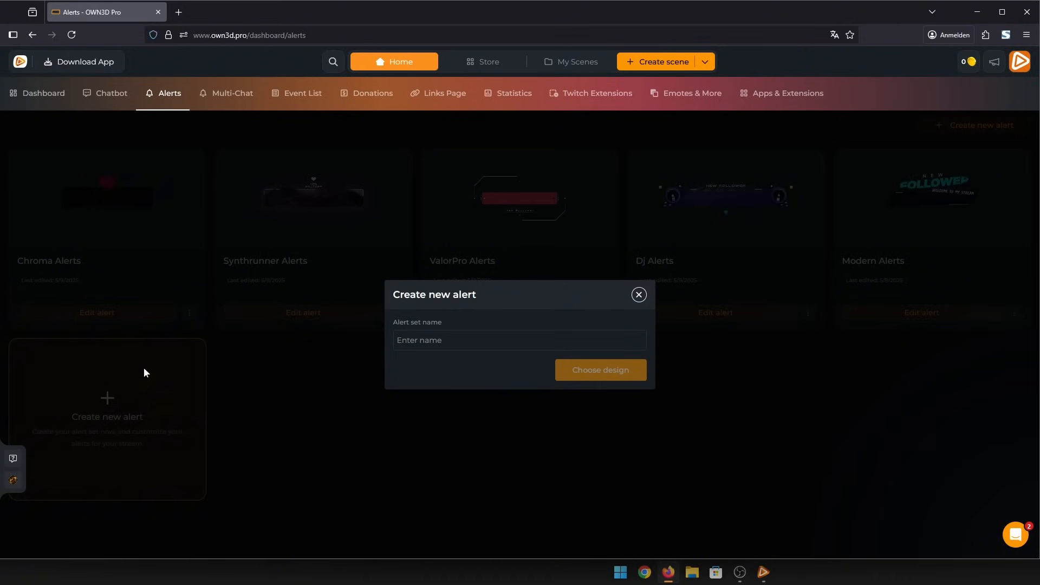
{"action": "type", "text": "Tutorial"}
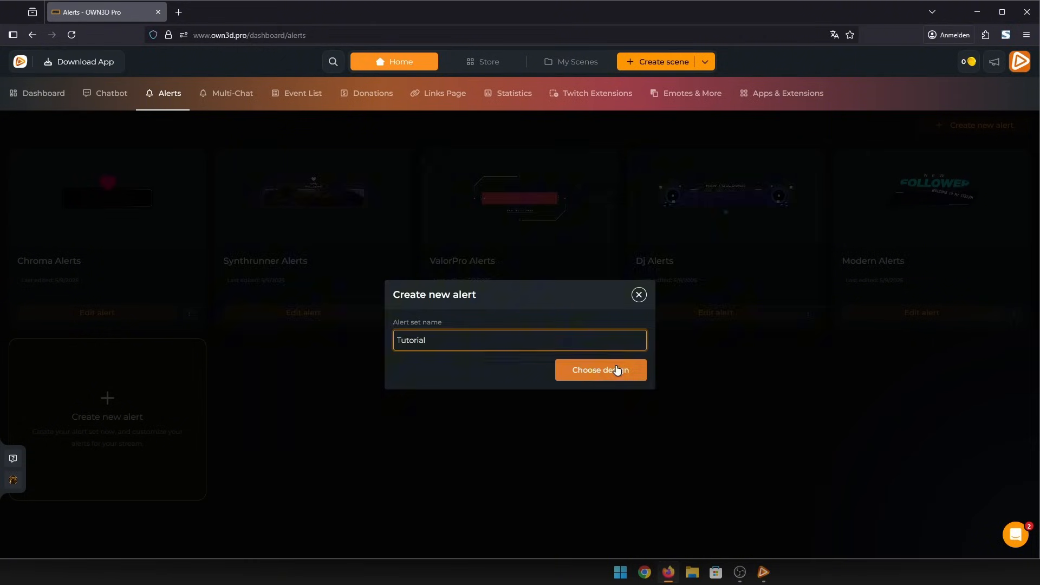
{"action": "left_click", "coordinate": [599, 370]}
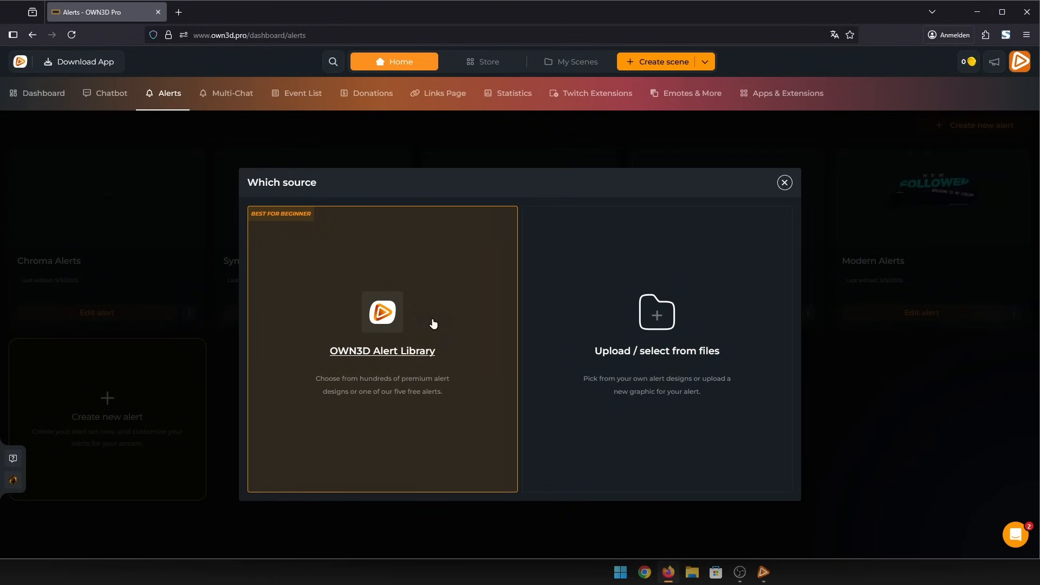
{"action": "mouse_move", "coordinate": [410, 340]}
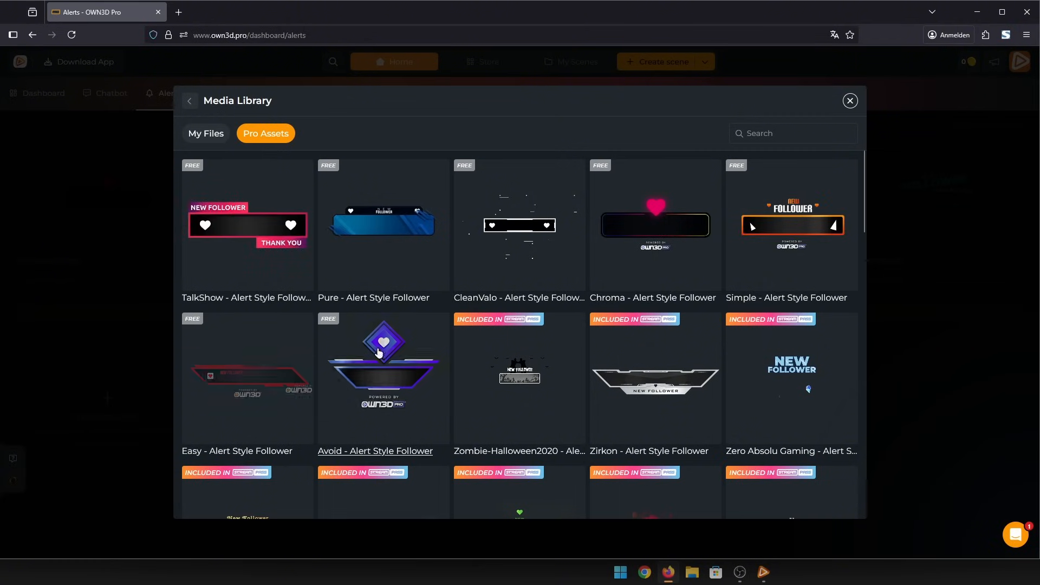
- Scroll the Pro Assets follower designs to find Onyx - Alert Style Follower
{"action": "scroll", "scroll_direction": "down", "scroll_amount": 3}
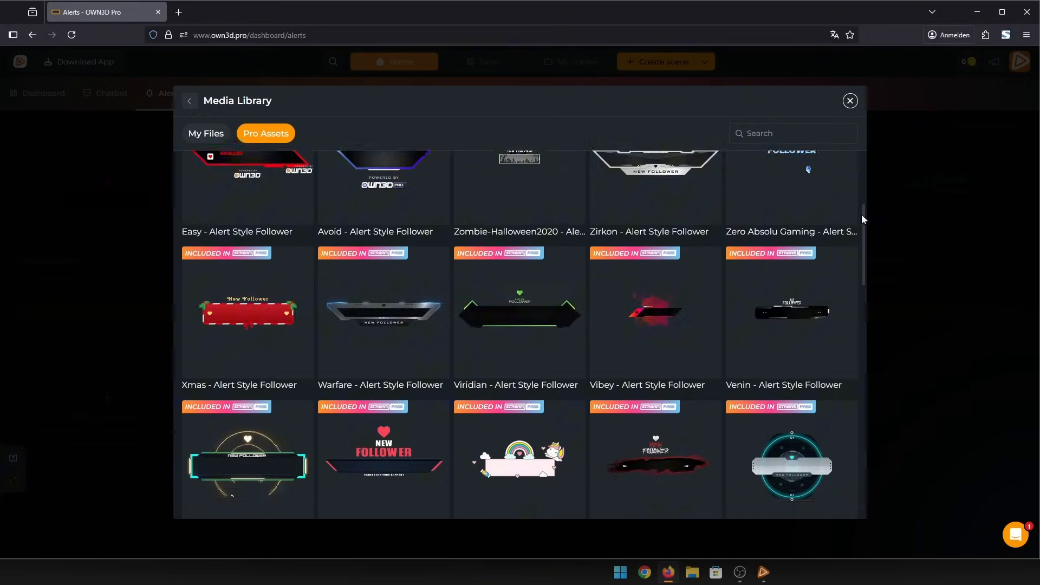
{"action": "scroll", "scroll_direction": "down", "scroll_amount": 3}
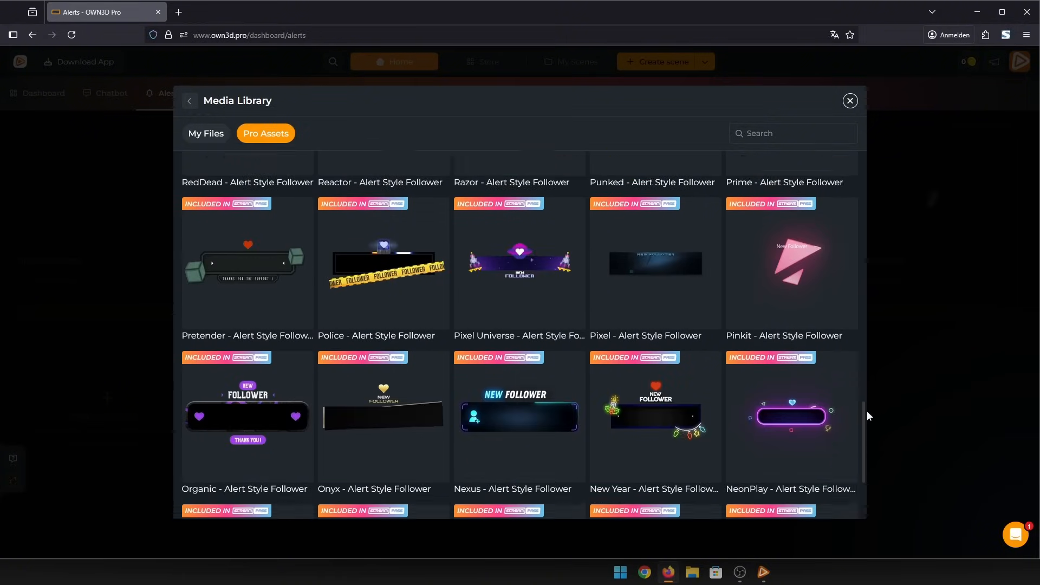
{"action": "scroll", "scroll_direction": "down", "scroll_amount": 3}
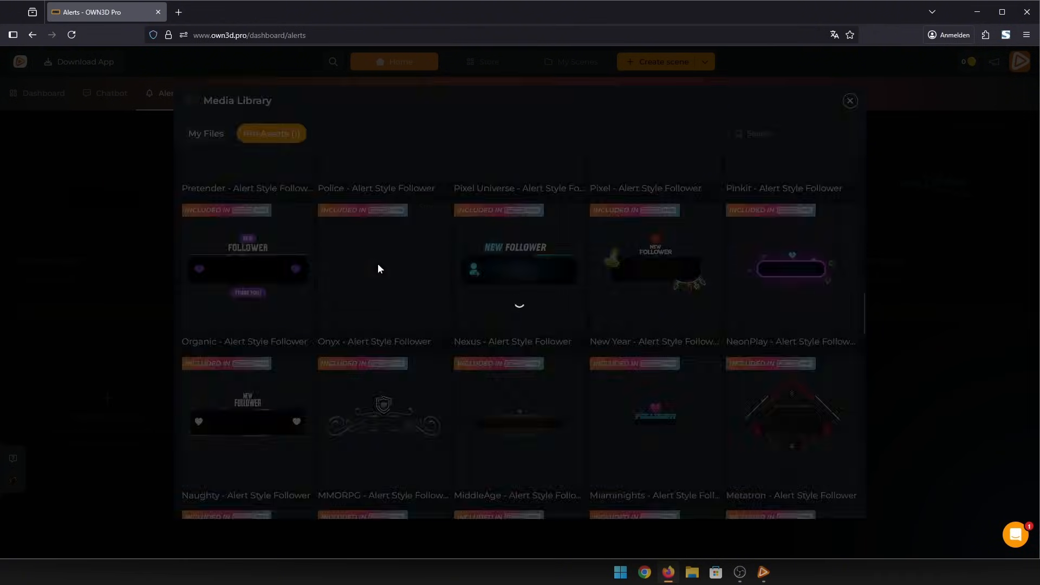
- Confirm the design and return to the Tutorial set's Follow, Subscribe, Cheer and Raid alerts
{"action": "left_click", "coordinate": [851, 101]}
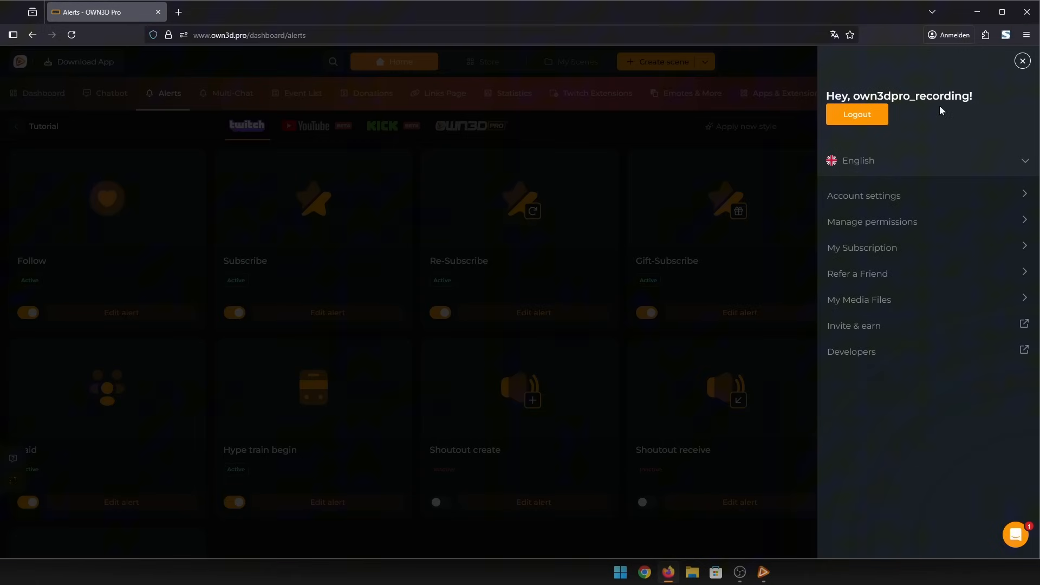
{"action": "left_click", "coordinate": [863, 195]}
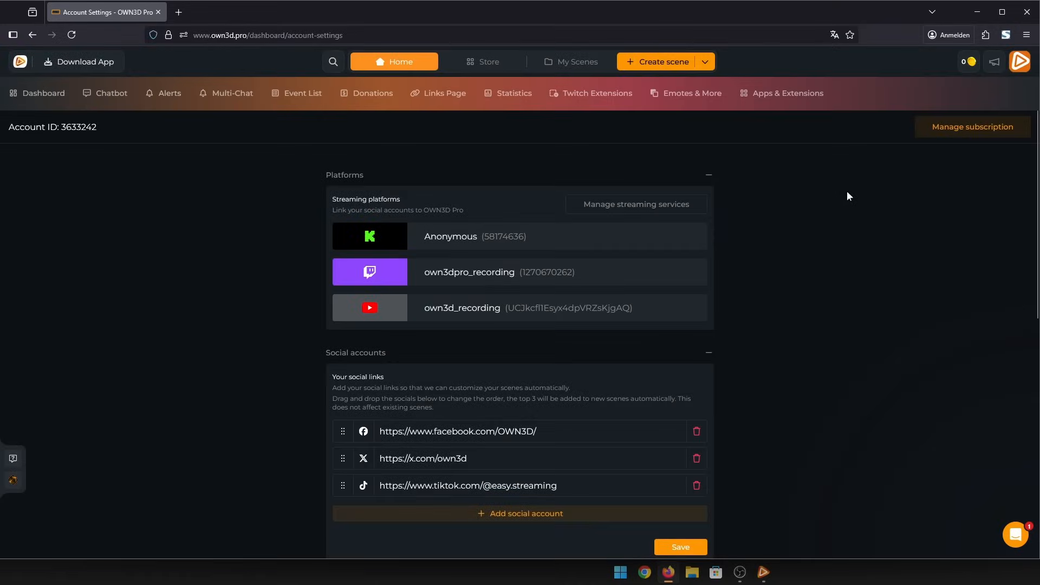
{"action": "left_click", "coordinate": [169, 92]}
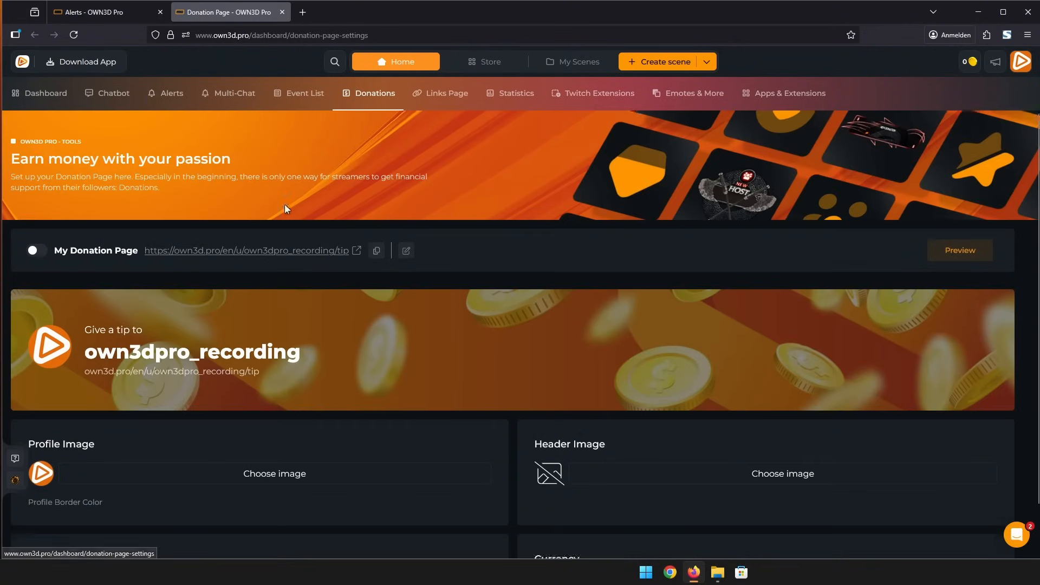
{"action": "scroll", "scroll_direction": "down", "scroll_amount": 3}
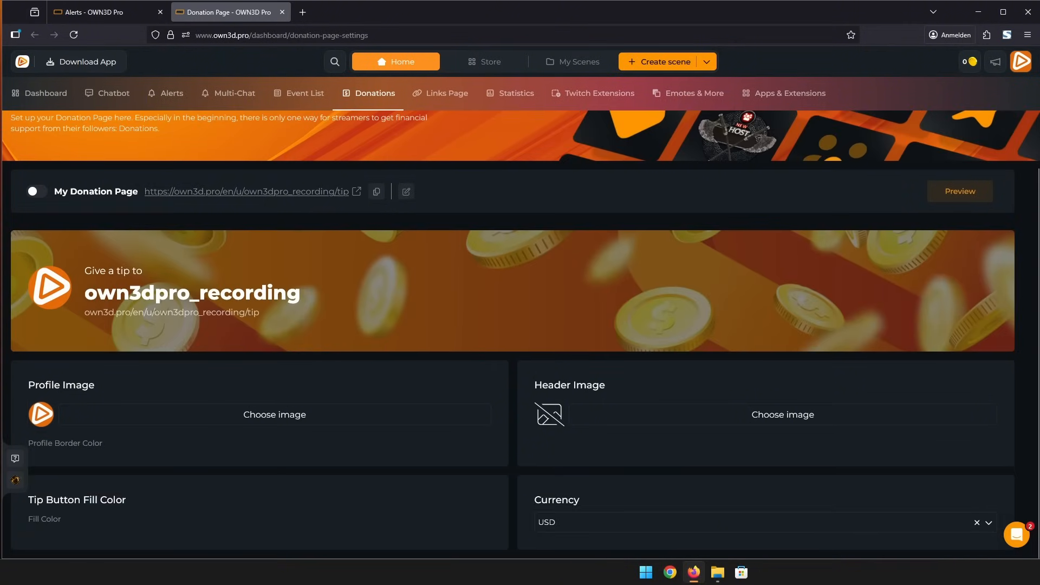
{"action": "left_click", "coordinate": [283, 11]}
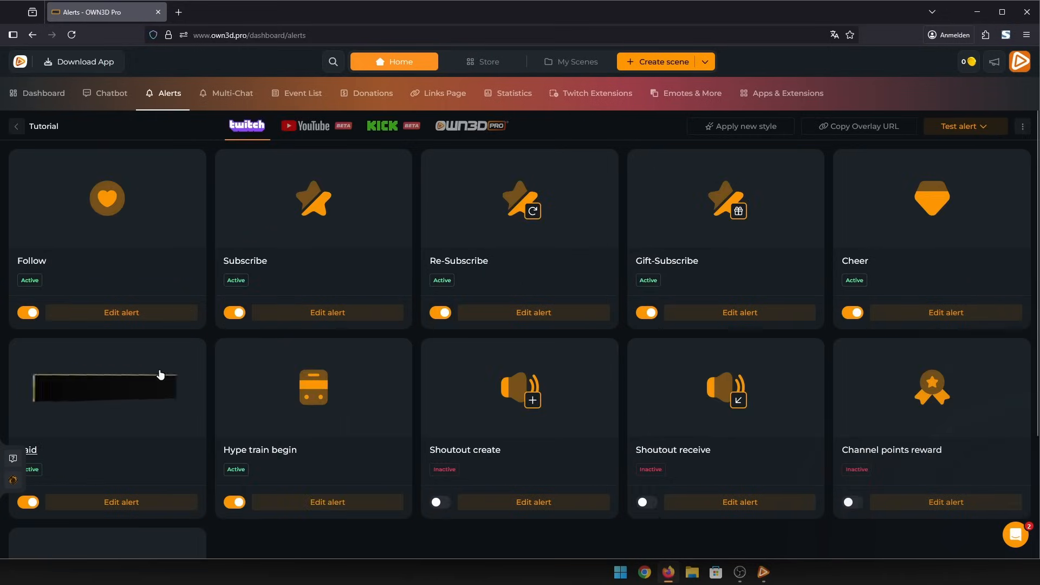
- Set the Follow alert title to '{{name}} is following' and subtitle to 'Welcome!'
{"action": "left_click", "coordinate": [120, 312]}
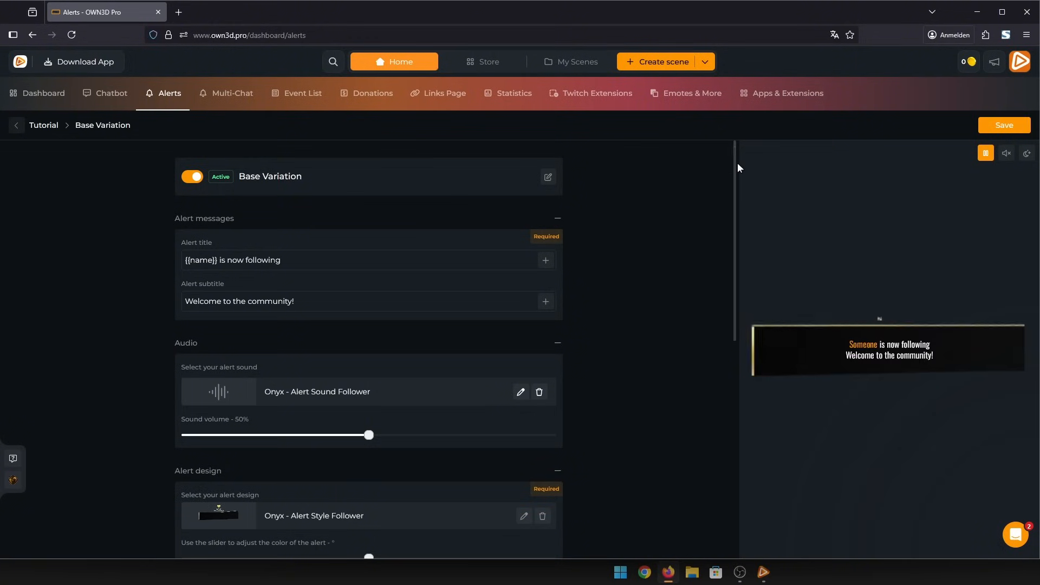
{"action": "scroll", "scroll_direction": "down", "scroll_amount": 3}
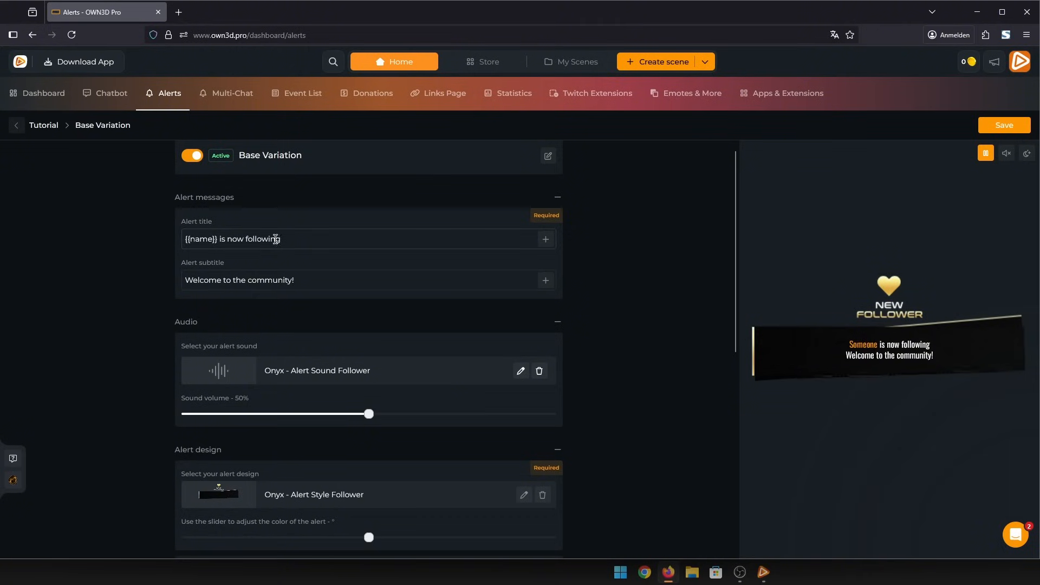
{"action": "type", "text": "{{name}} is following"}
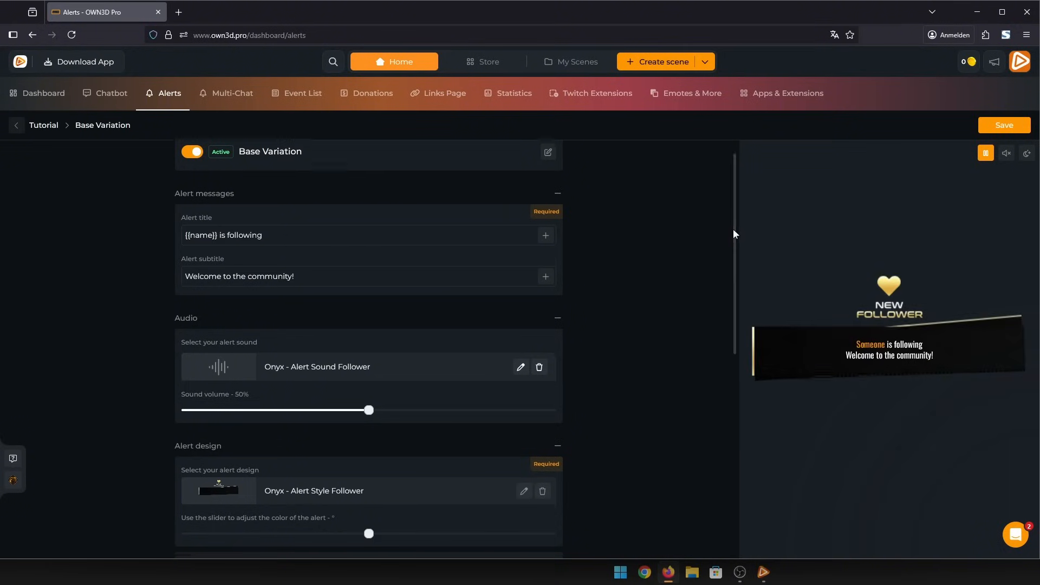
{"action": "double_click", "coordinate": [263, 218]}
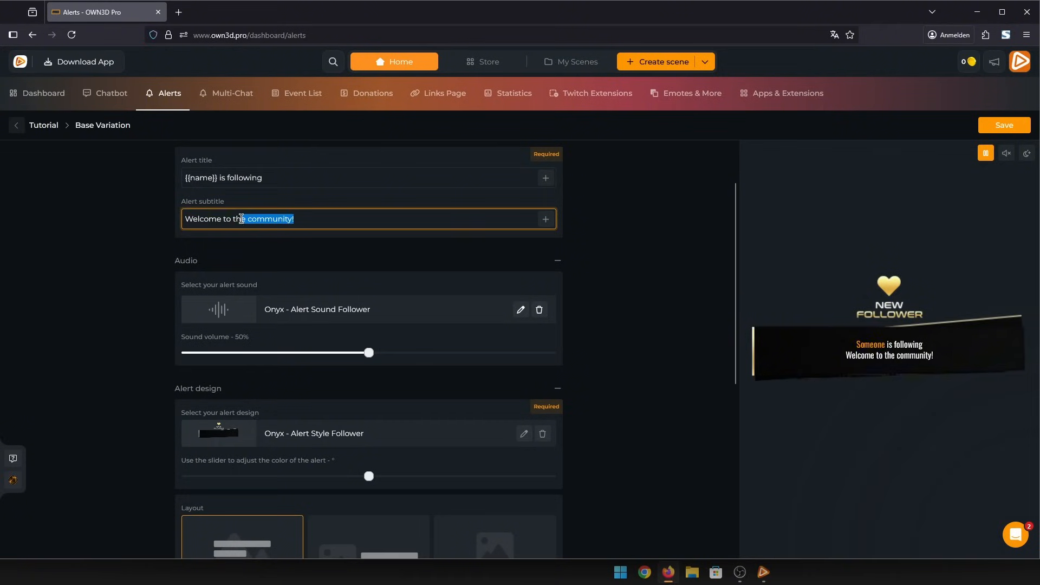
{"action": "type", "text": "Welcome!"}
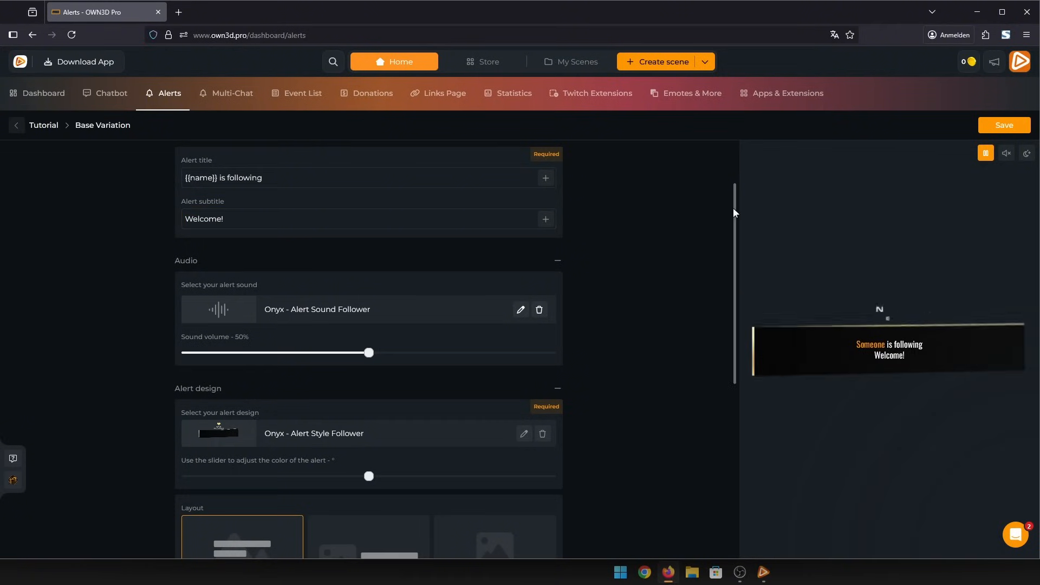
- Browse the Pro Assets alert sounds, then close the library without changing the sound
{"action": "scroll", "scroll_direction": "down", "scroll_amount": 3}
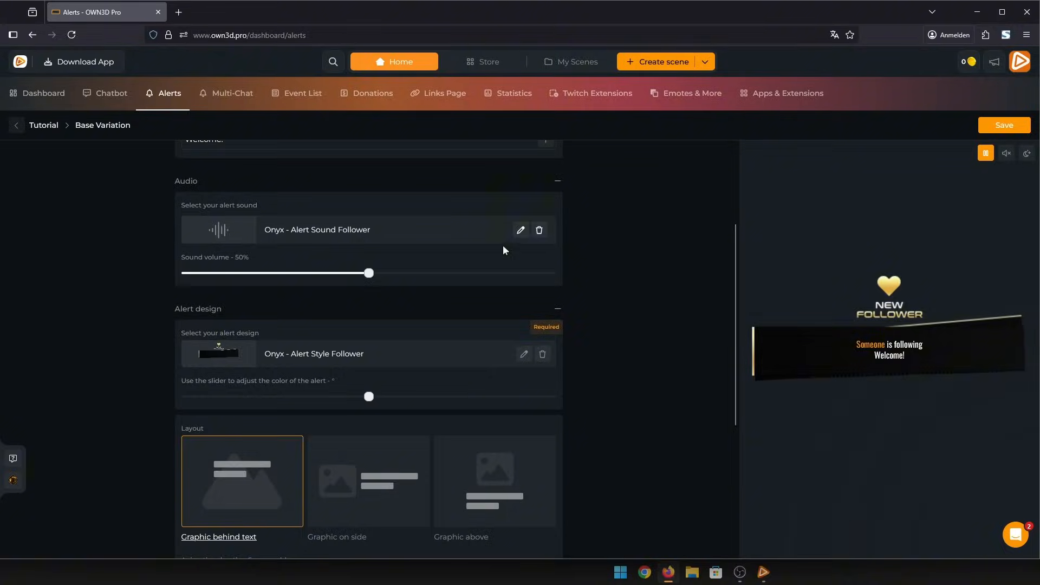
{"action": "left_click", "coordinate": [521, 230]}
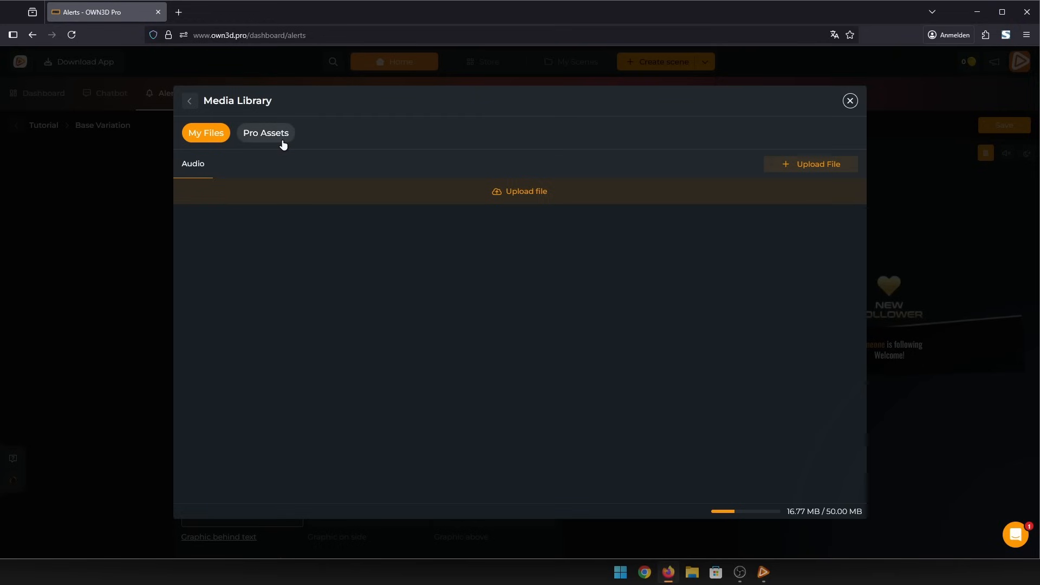
{"action": "left_click", "coordinate": [265, 132]}
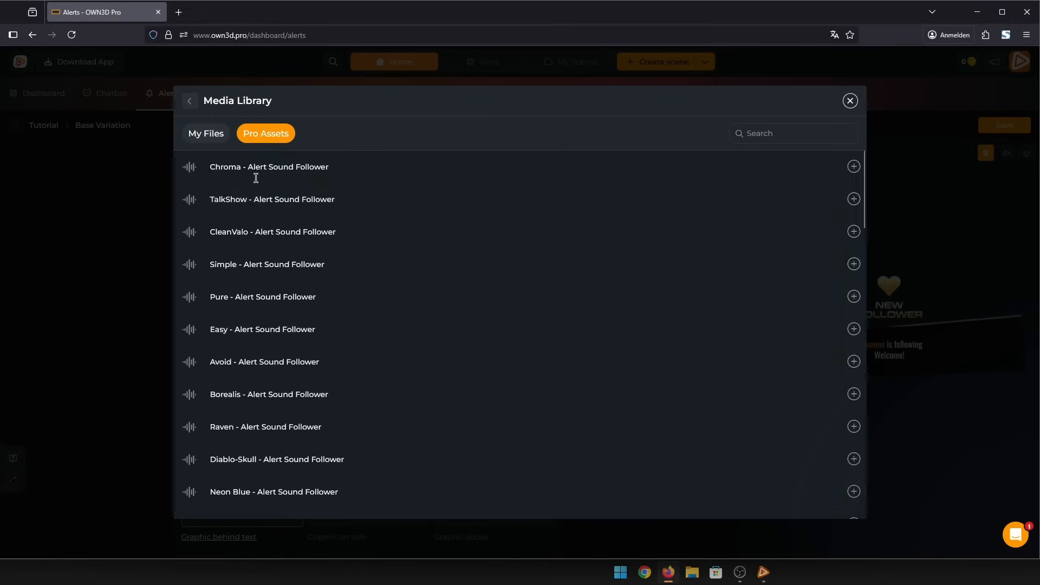
{"action": "scroll", "scroll_direction": "down", "scroll_amount": 3}
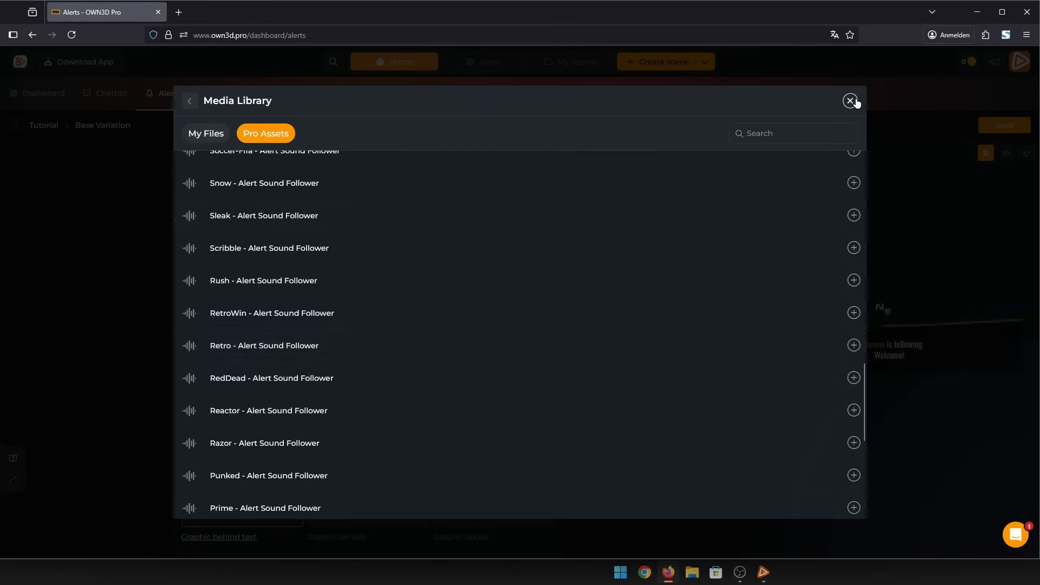
{"action": "left_click", "coordinate": [850, 100]}
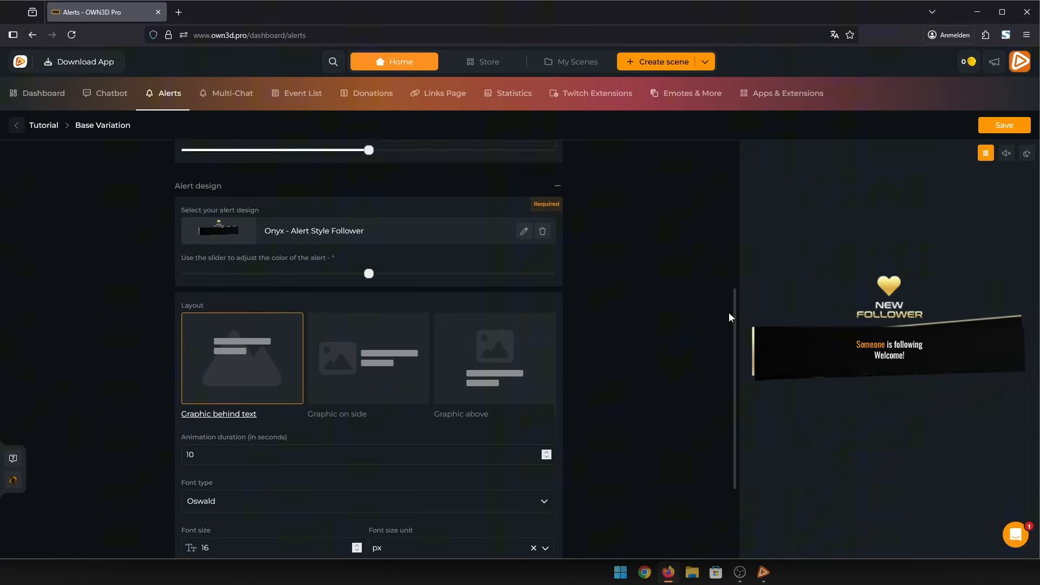
- Set the Follow alert font to Aboreto and the name highlight colour to yellow #fef803
{"action": "scroll", "scroll_direction": "down", "scroll_amount": 3}
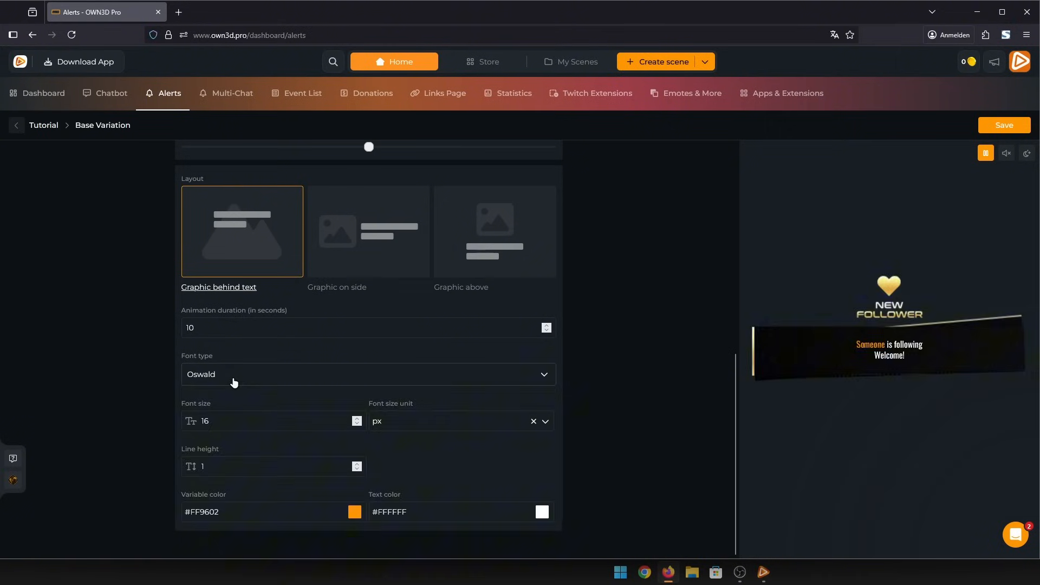
{"action": "left_click", "coordinate": [368, 373]}
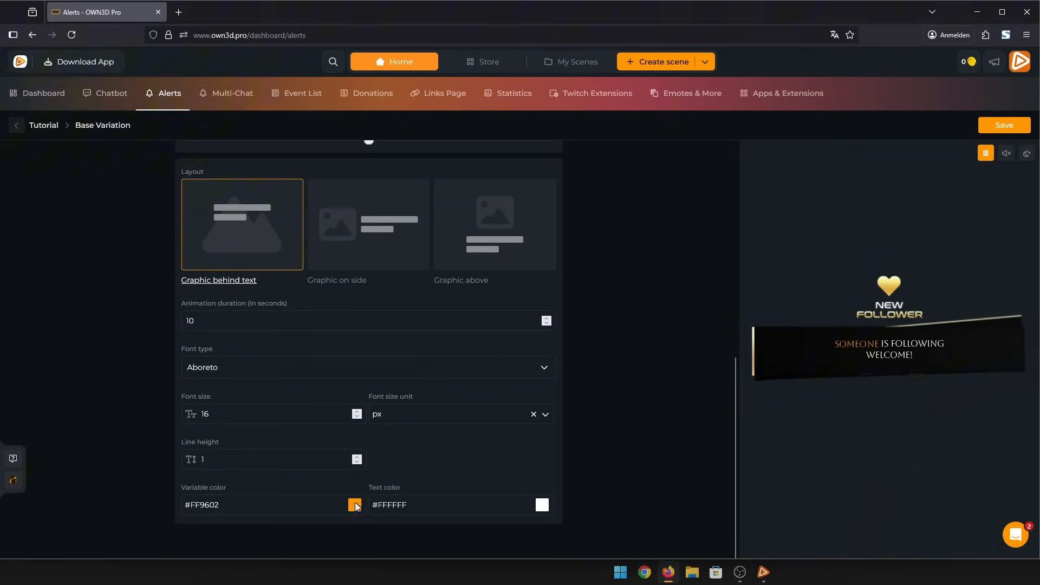
{"action": "left_click", "coordinate": [354, 505]}
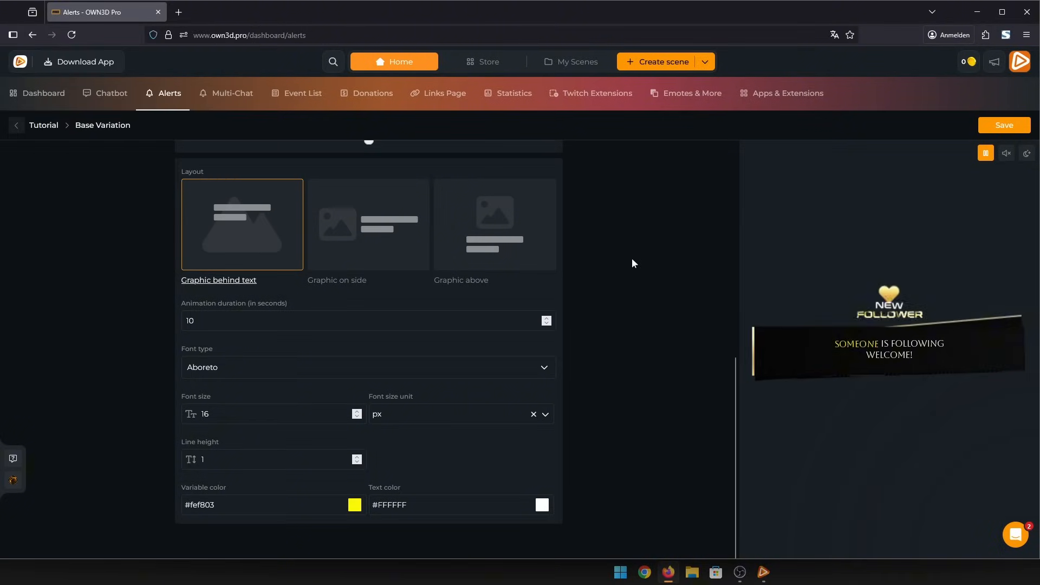
{"action": "left_click", "coordinate": [1004, 124]}
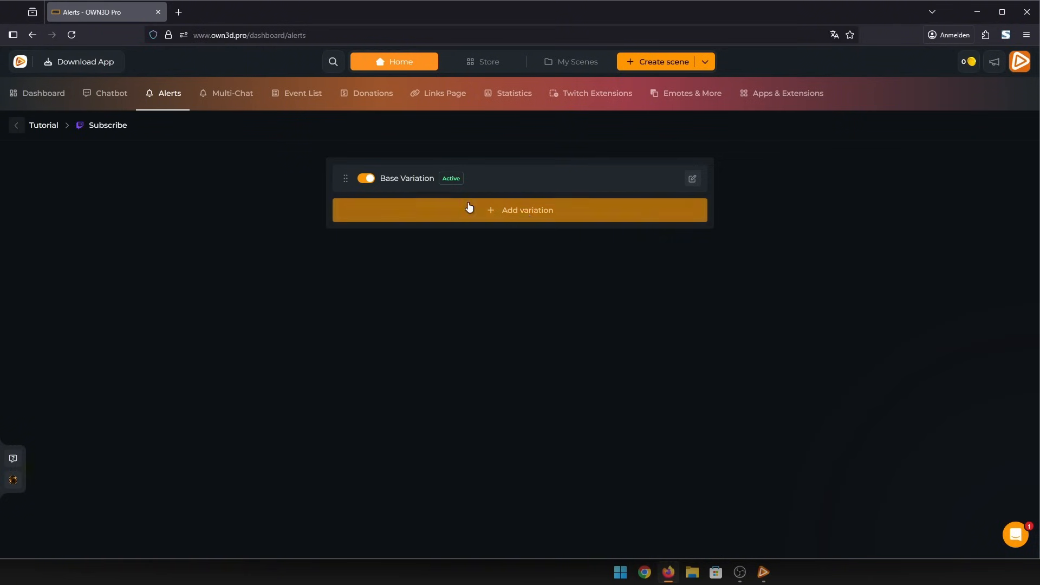
- Add Variation 2 with a Tier 2 condition and append 'with Tier 2' to its title
{"action": "left_click", "coordinate": [520, 210]}
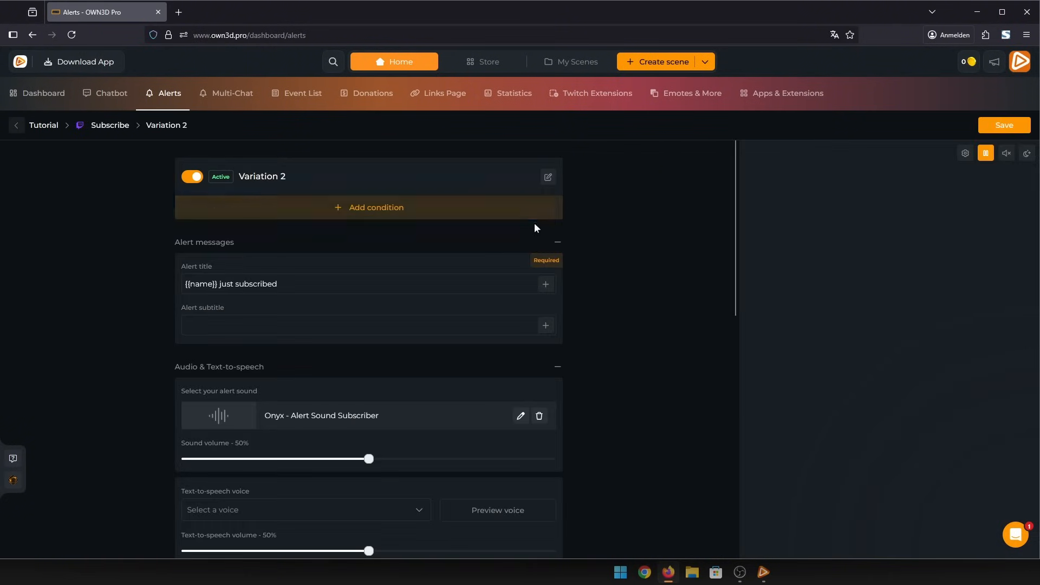
{"action": "left_click", "coordinate": [368, 207]}
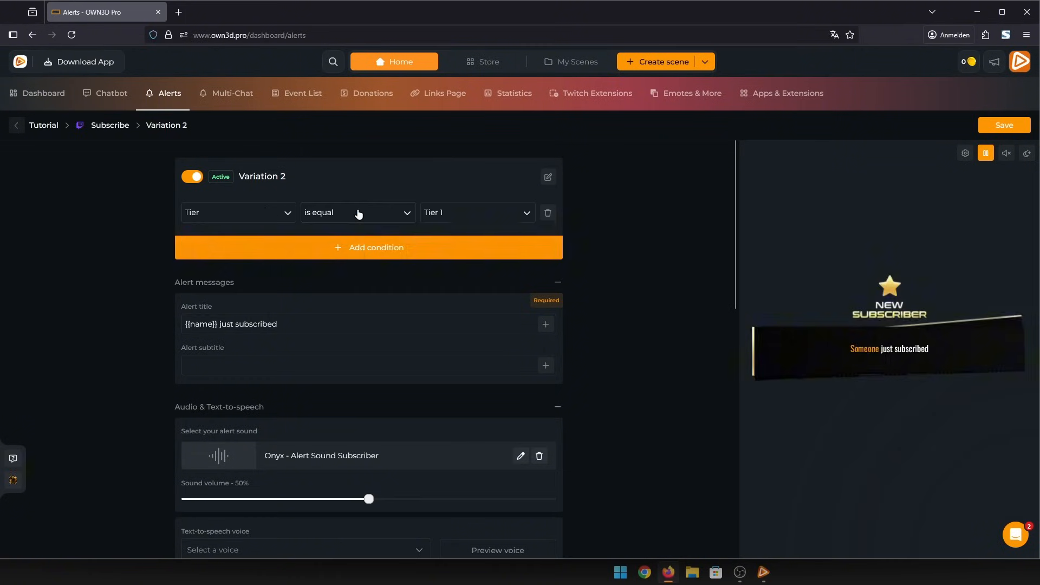
{"action": "left_click", "coordinate": [476, 212]}
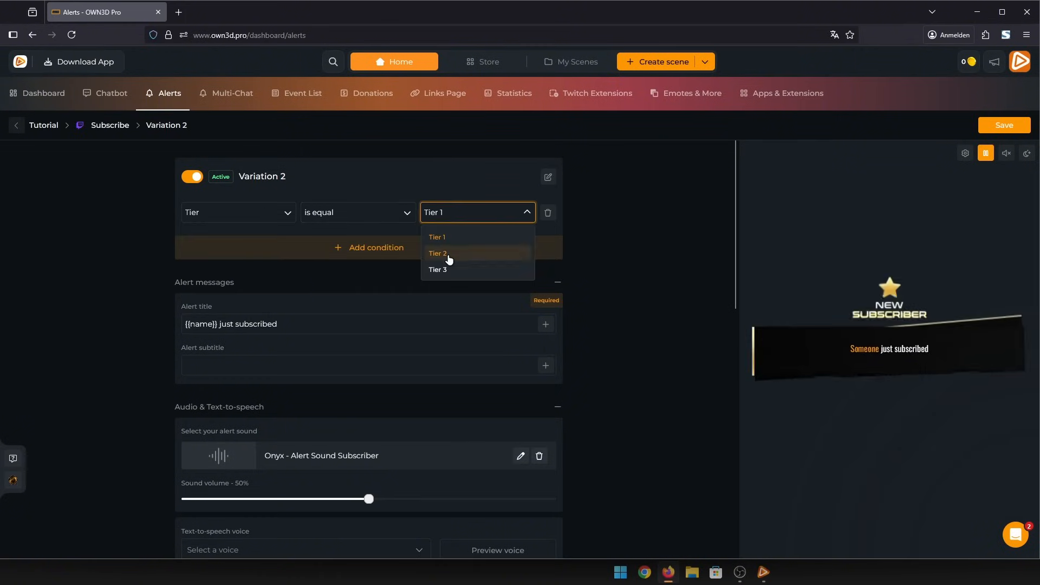
{"action": "left_click", "coordinate": [437, 254]}
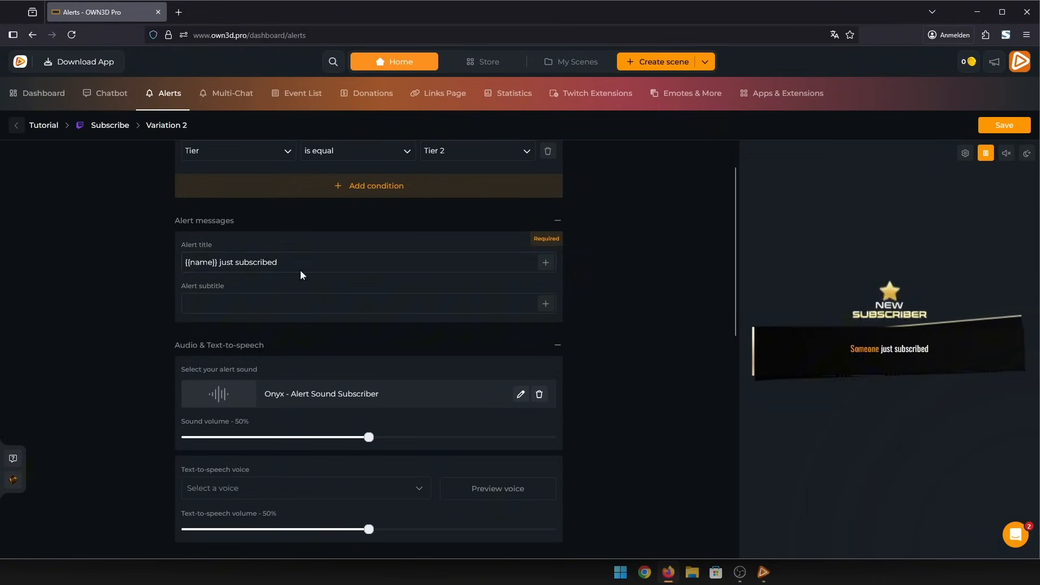
{"action": "type", "text": "with Tier 2"}
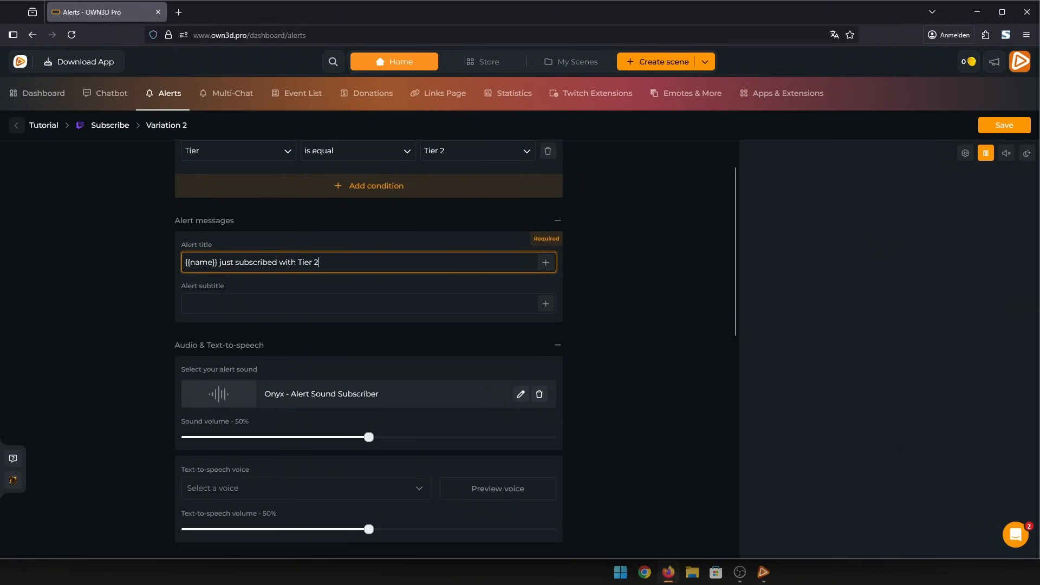
- Use the Zeina text-to-speech voice for Variation 2
{"action": "scroll", "scroll_direction": "down", "scroll_amount": 3}
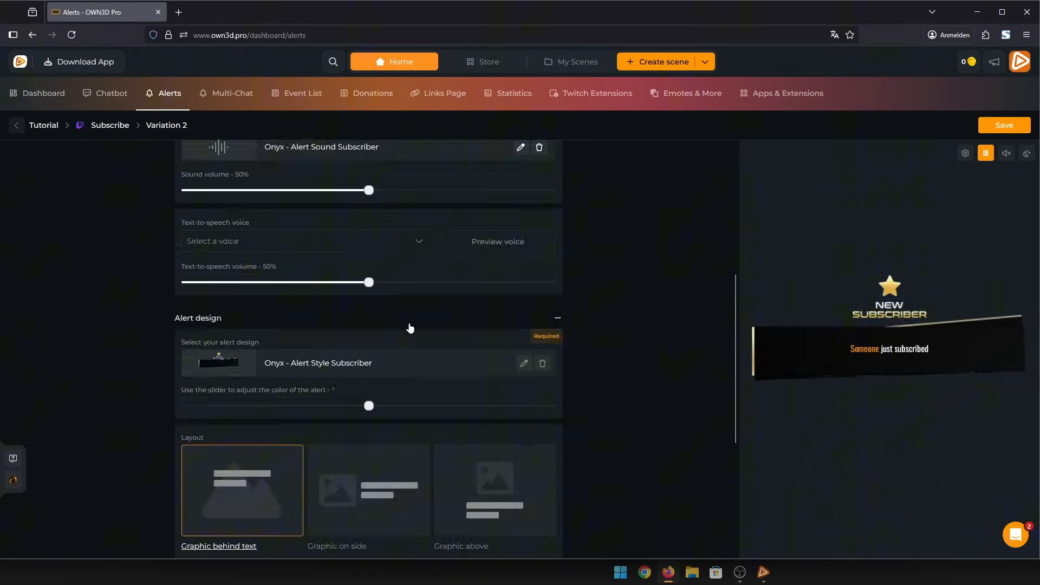
{"action": "left_click", "coordinate": [304, 241]}
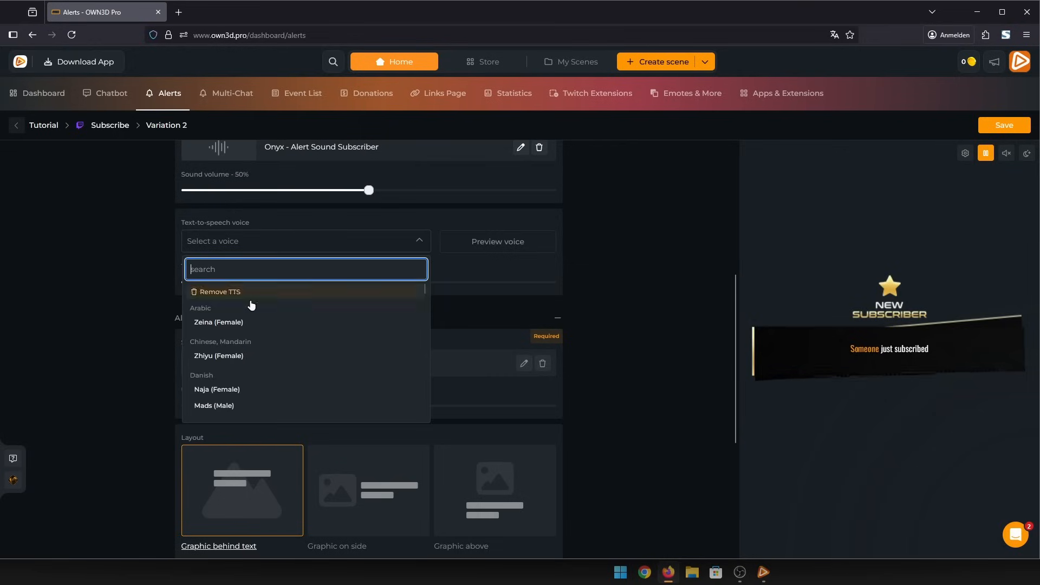
{"action": "left_click", "coordinate": [219, 322]}
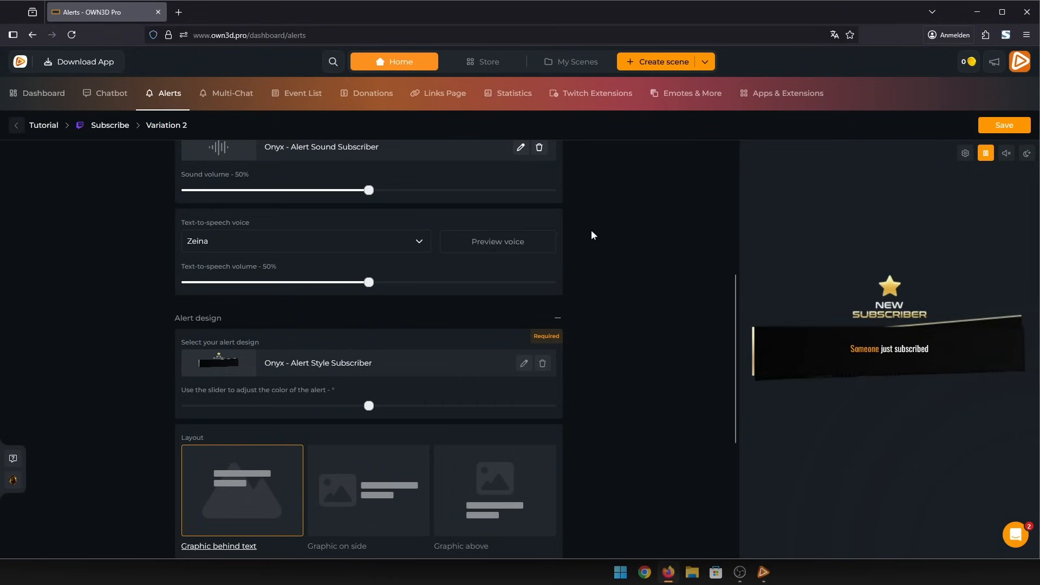
{"action": "scroll", "scroll_direction": "down", "scroll_amount": 3}
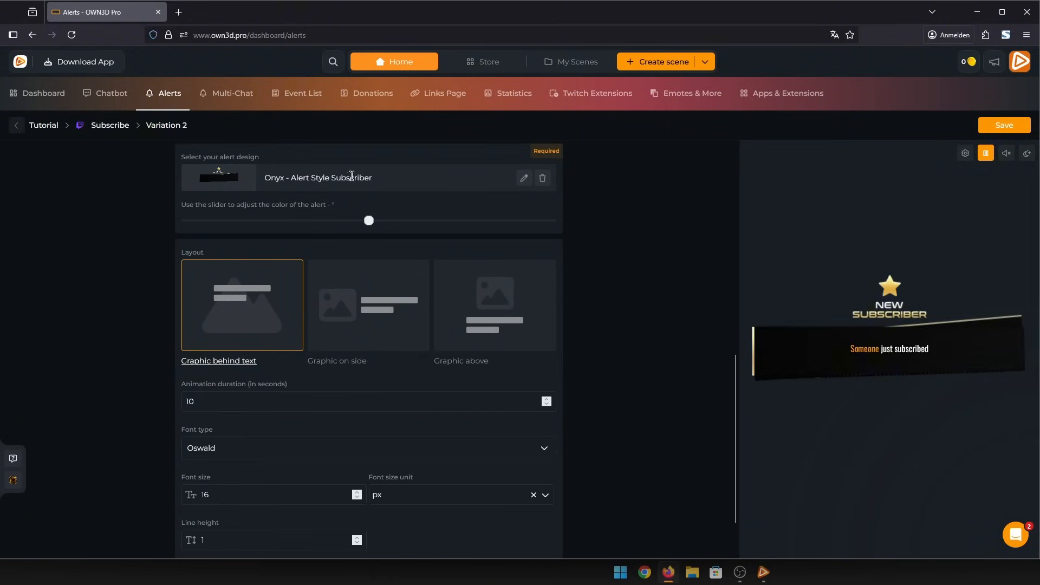
- Apply the Metatron subscriber design to Variation 2 and save it
{"action": "left_click", "coordinate": [524, 177]}
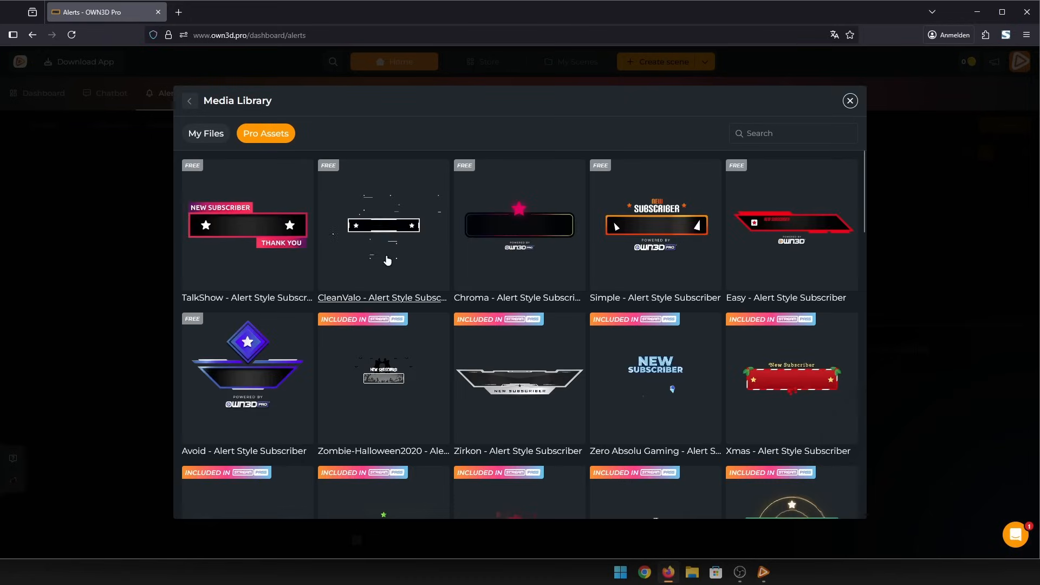
{"action": "scroll", "scroll_direction": "down", "scroll_amount": 3}
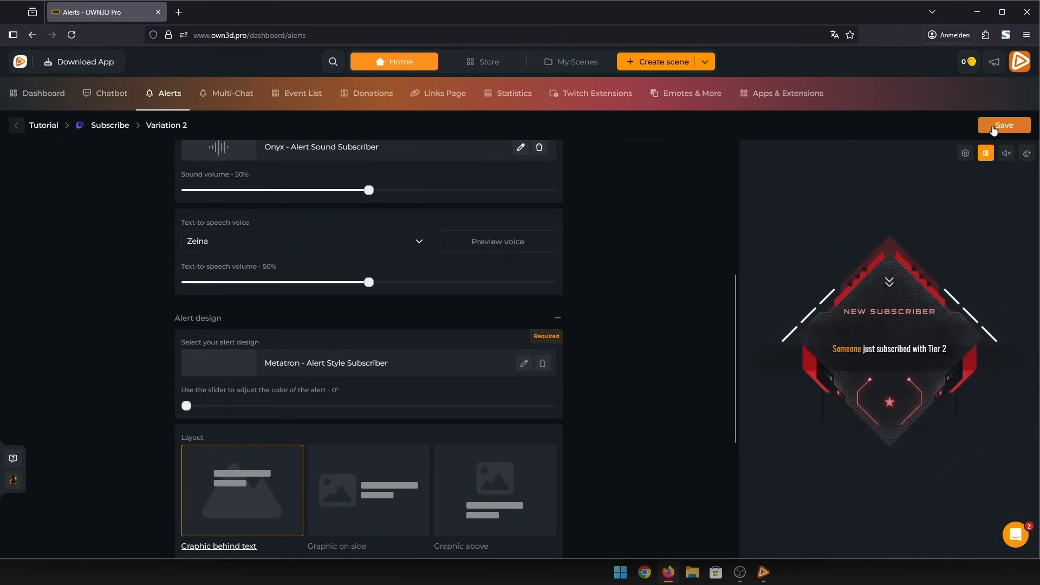
{"action": "left_click", "coordinate": [1004, 125]}
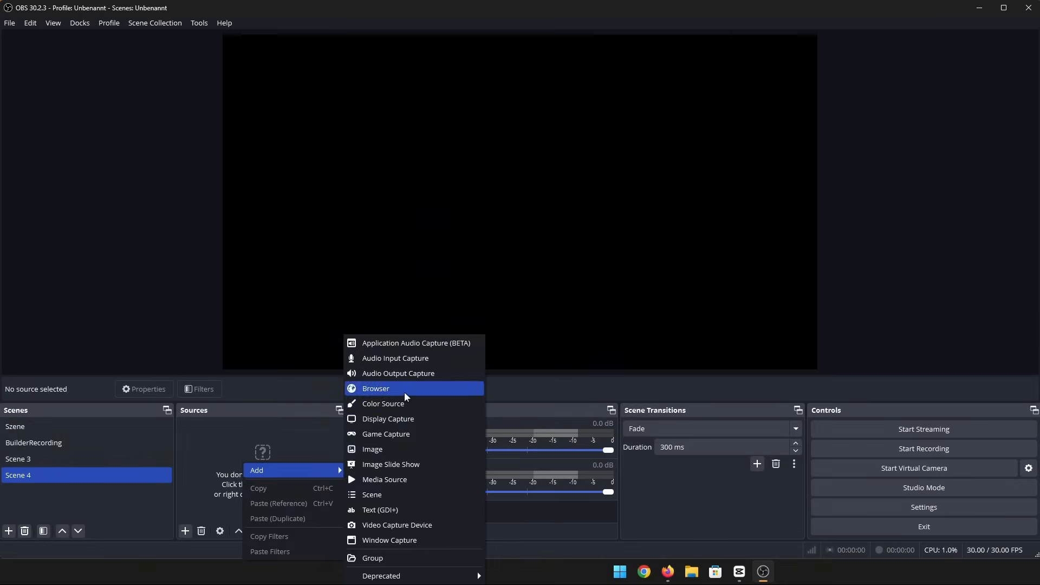
- Add the MyNewAlert browser source in OBS and send a test Subscribe alert
{"action": "left_click", "coordinate": [375, 388]}
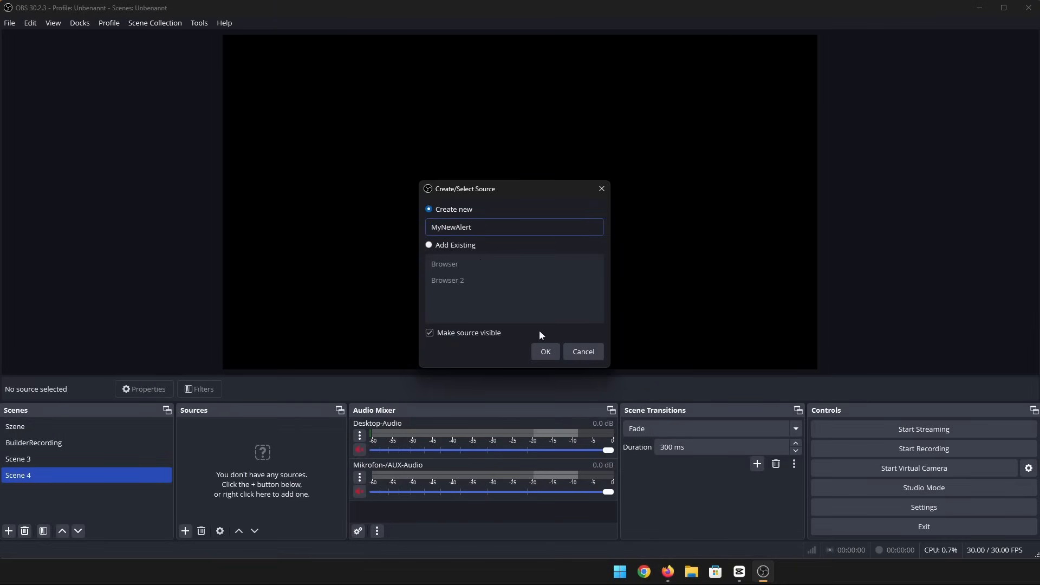
{"action": "left_click", "coordinate": [544, 351]}
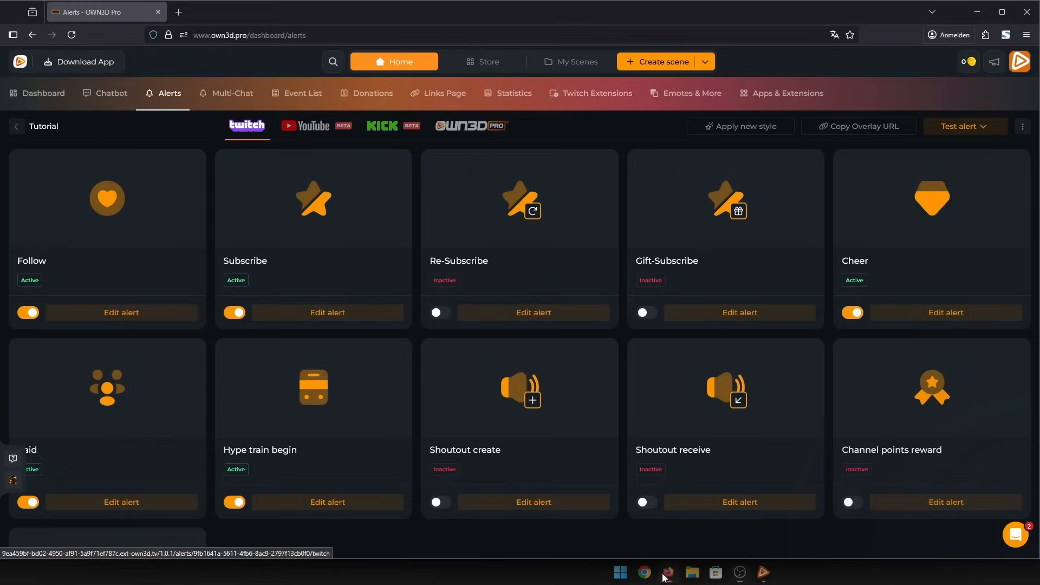
{"action": "left_click", "coordinate": [961, 126]}
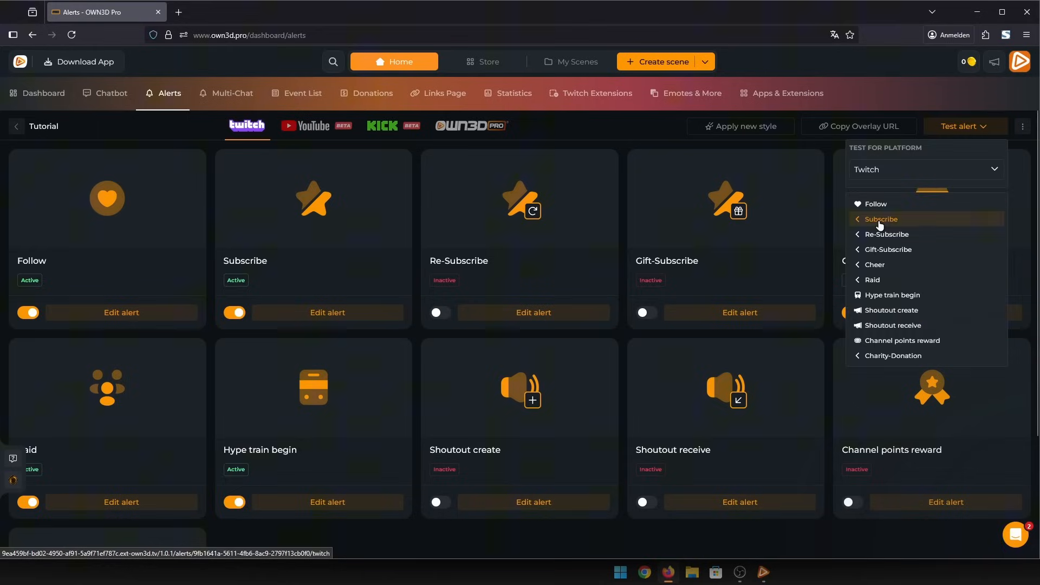
{"action": "left_click", "coordinate": [880, 219]}
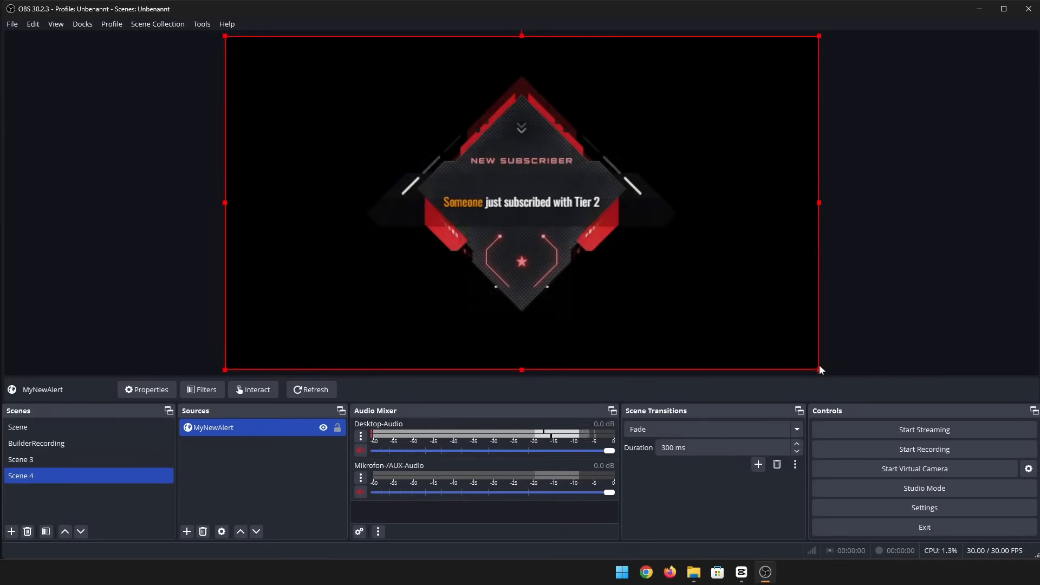
- Stretch the MyNewAlert source by its corner handle to cover the whole OBS canvas
{"action": "left_click_drag", "start_coordinate": [819, 369], "coordinate": [635, 201]}
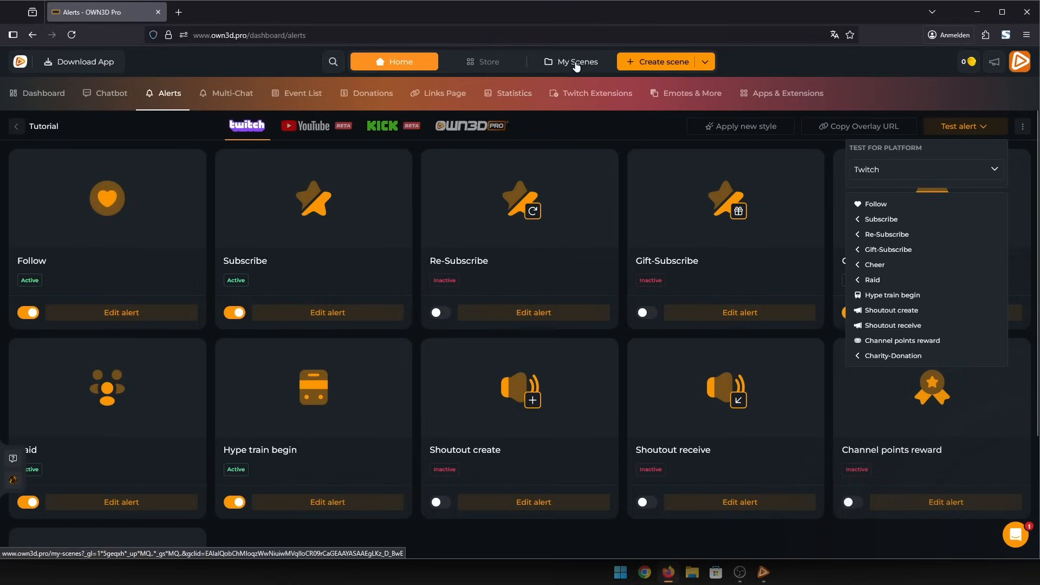
- Insert the Tutorial alert box into the saved scene and test a Follow alert
{"action": "left_click", "coordinate": [570, 62]}
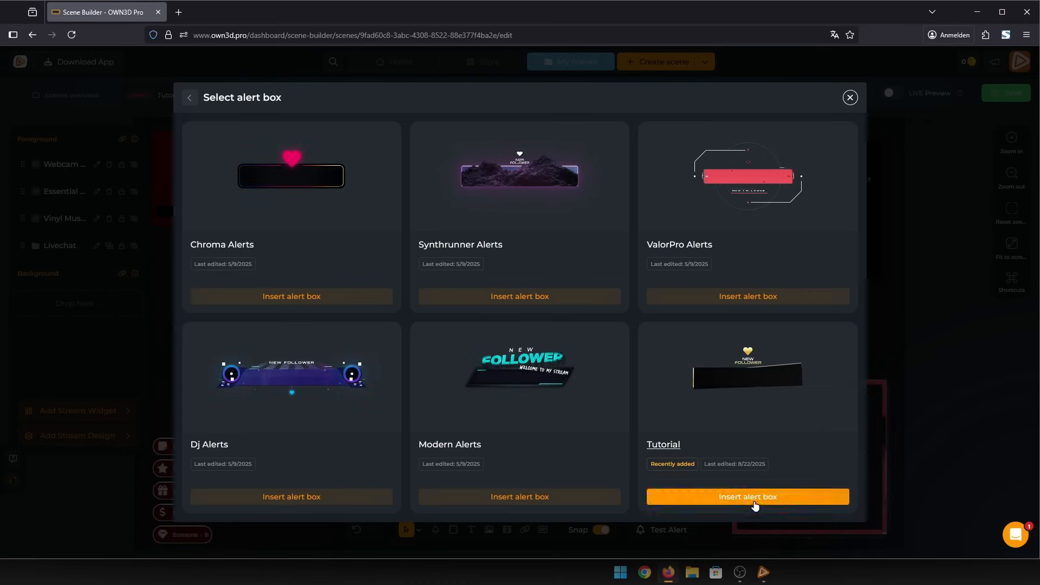
{"action": "left_click", "coordinate": [747, 496]}
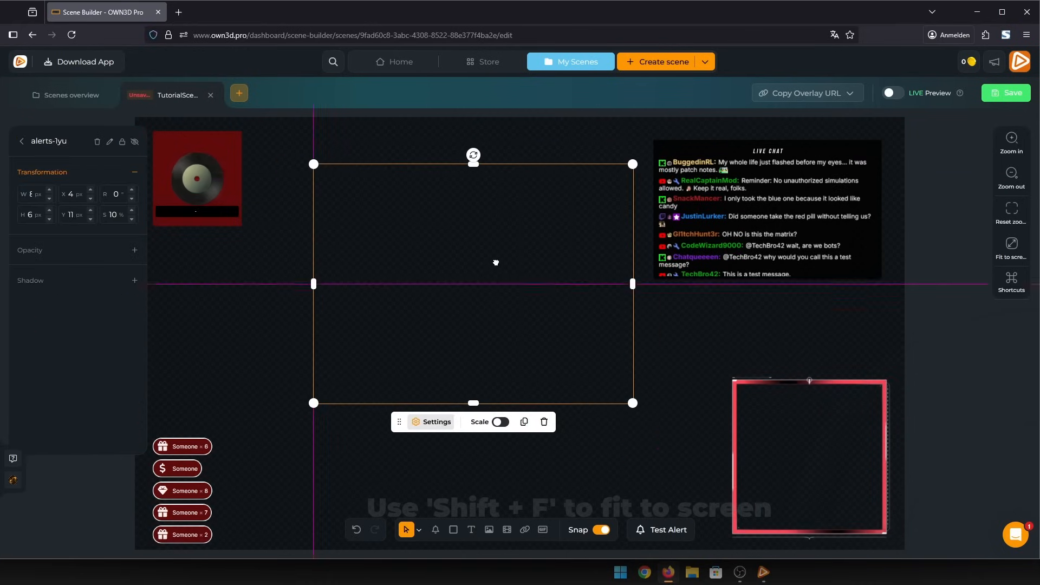
{"action": "left_click", "coordinate": [667, 529]}
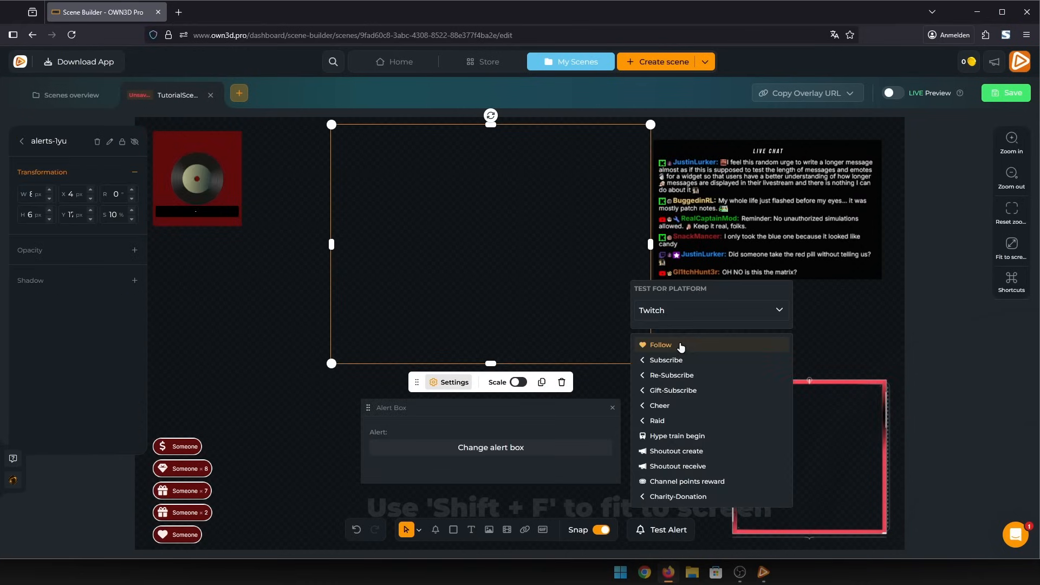
{"action": "left_click", "coordinate": [661, 344]}
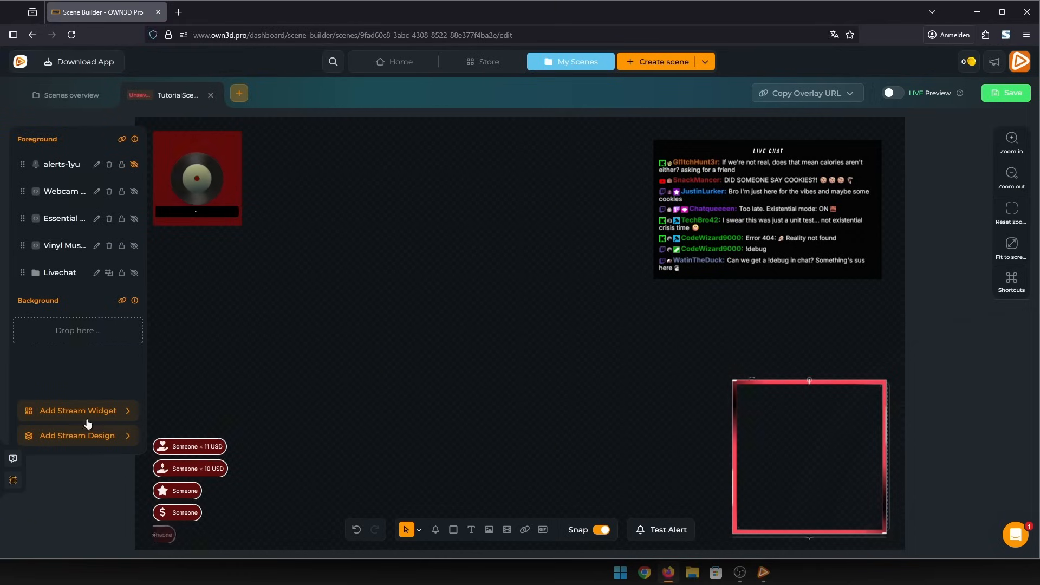
- Install an alert widget from the Stream Alerts store into the scene and send a test alert
{"action": "left_click", "coordinate": [77, 411]}
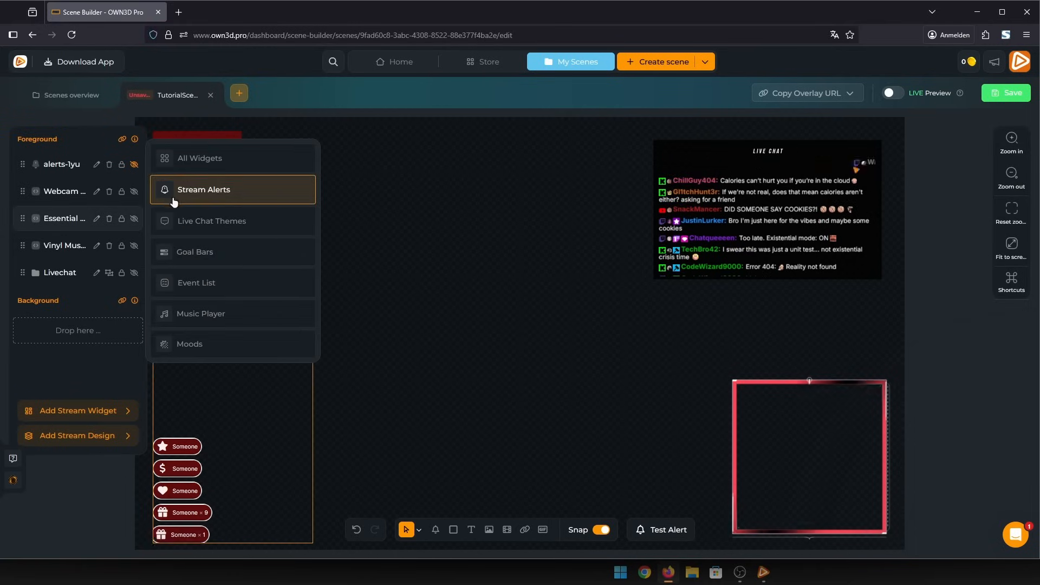
{"action": "left_click", "coordinate": [203, 190]}
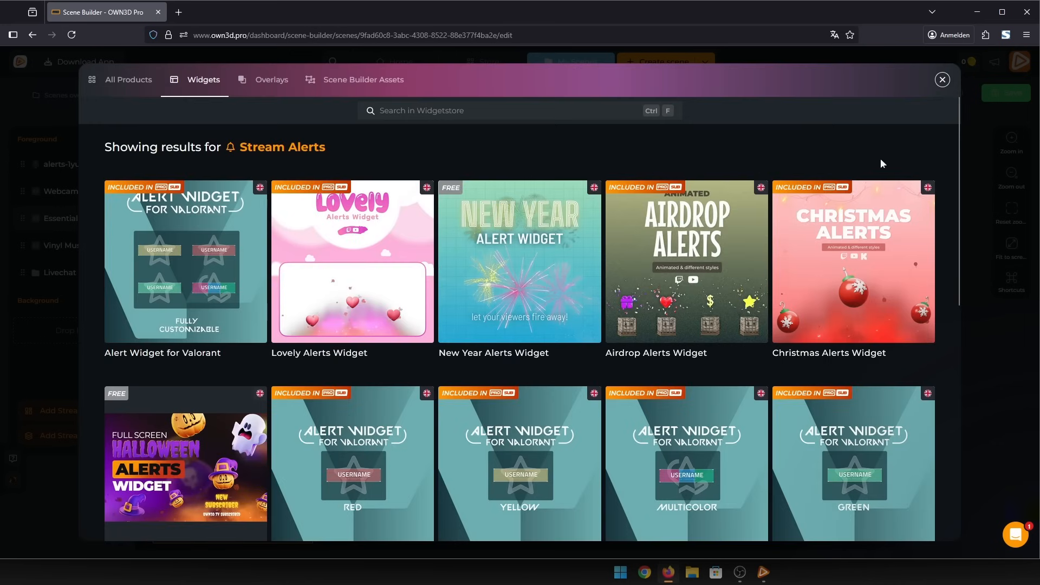
{"action": "scroll", "scroll_direction": "down", "scroll_amount": 3}
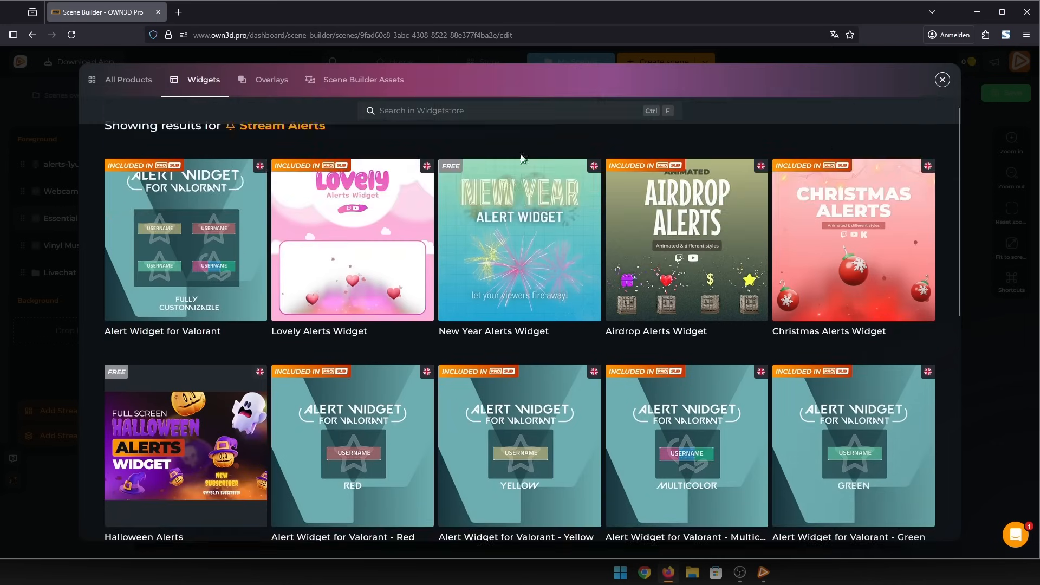
{"action": "left_click", "coordinate": [185, 240]}
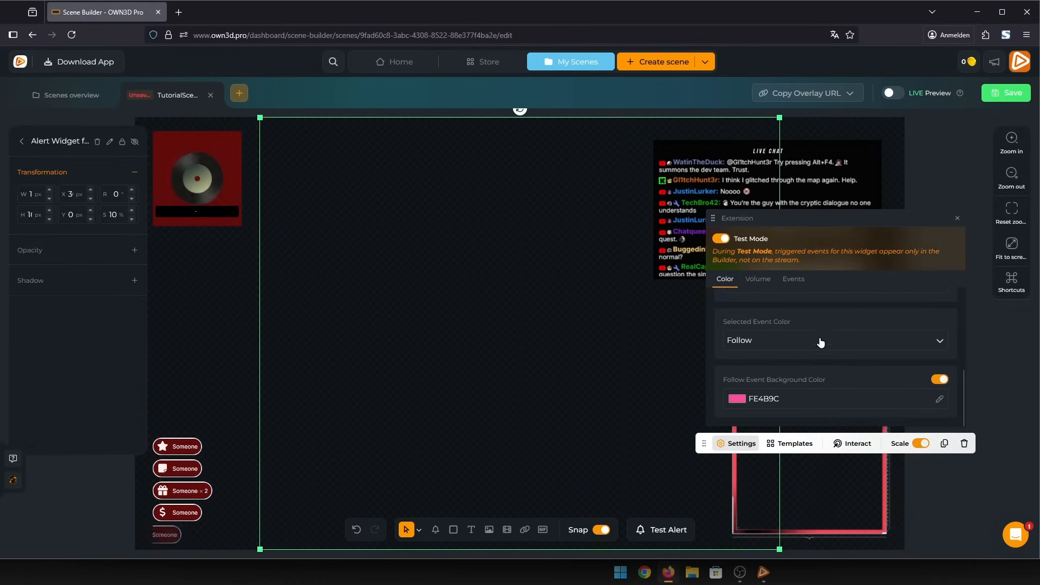
{"action": "left_click", "coordinate": [667, 529]}
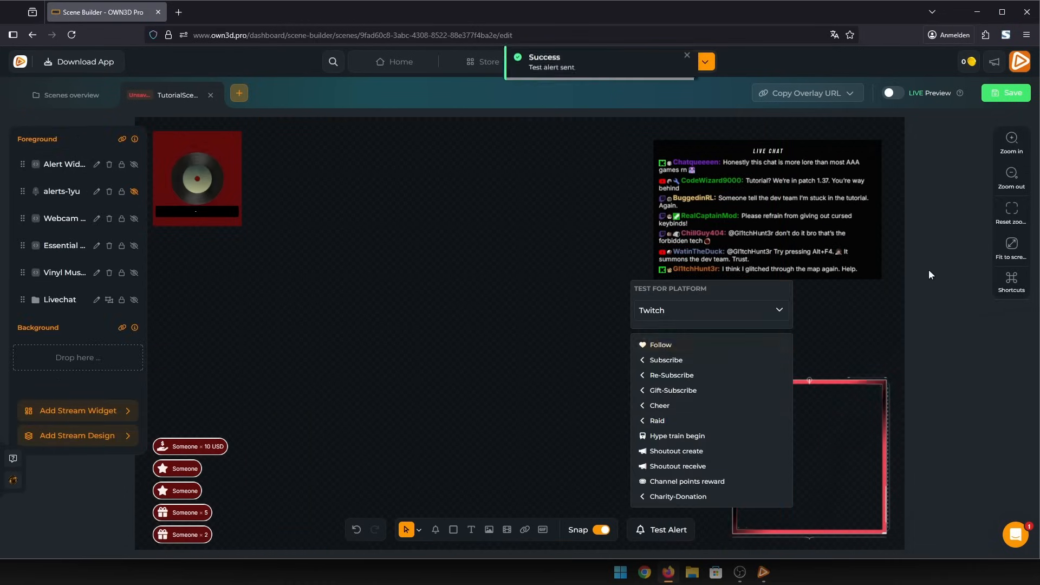
{"action": "left_click", "coordinate": [660, 345]}
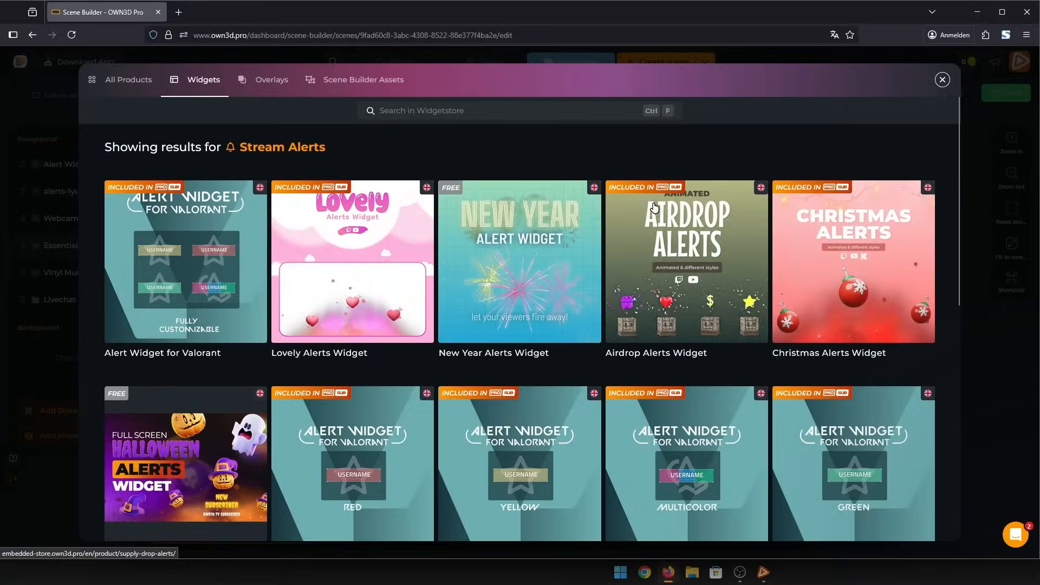
- Install the Airdrop Alerts Widget into the scene and fire a test alert
{"action": "left_click", "coordinate": [686, 261]}
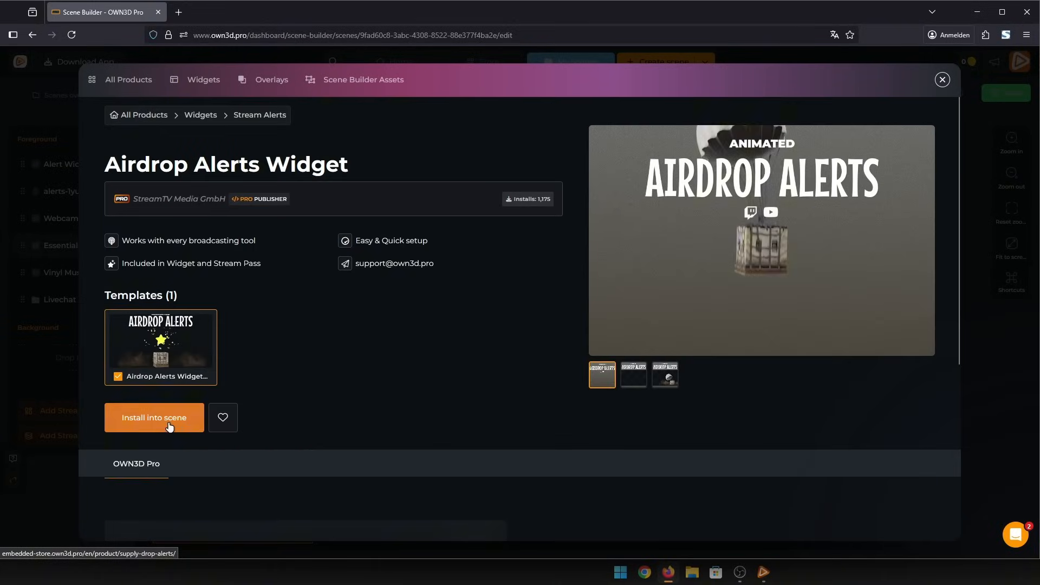
{"action": "left_click", "coordinate": [154, 417]}
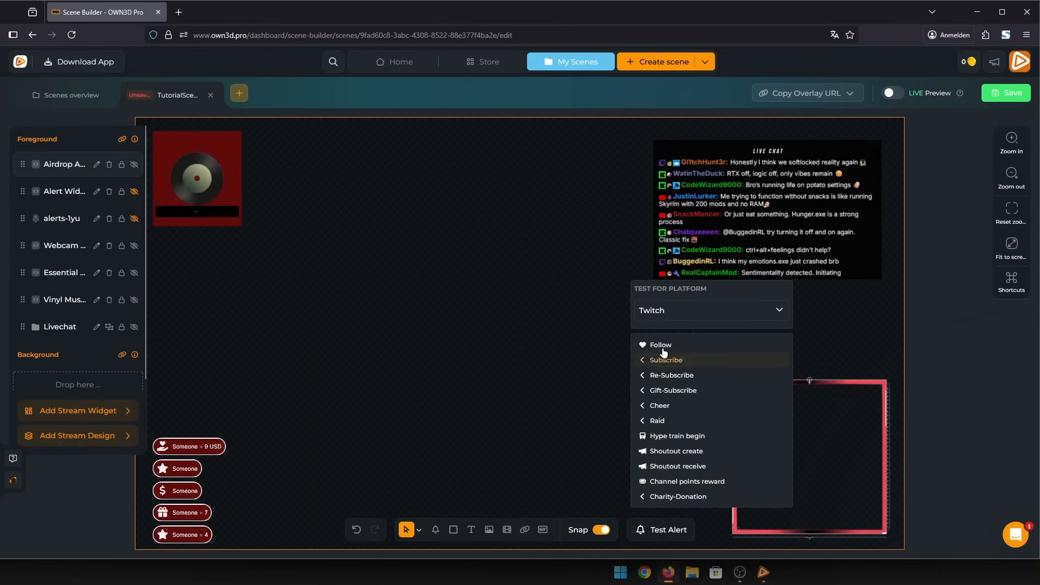
{"action": "left_click", "coordinate": [661, 345]}
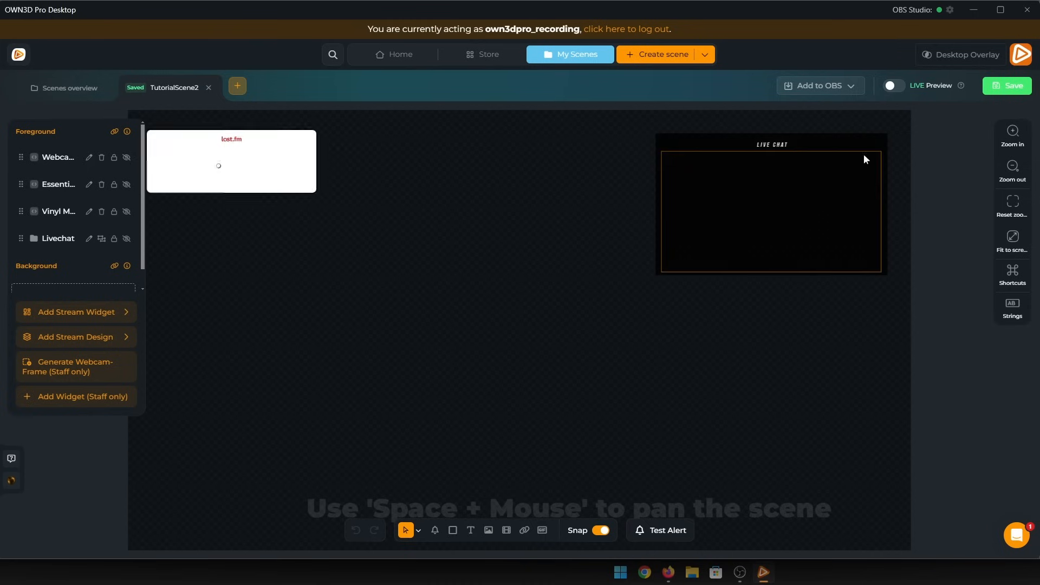
- Open the Add to OBS dropdown showing Complete scene, Foreground and Background options
{"action": "left_click", "coordinate": [818, 85]}
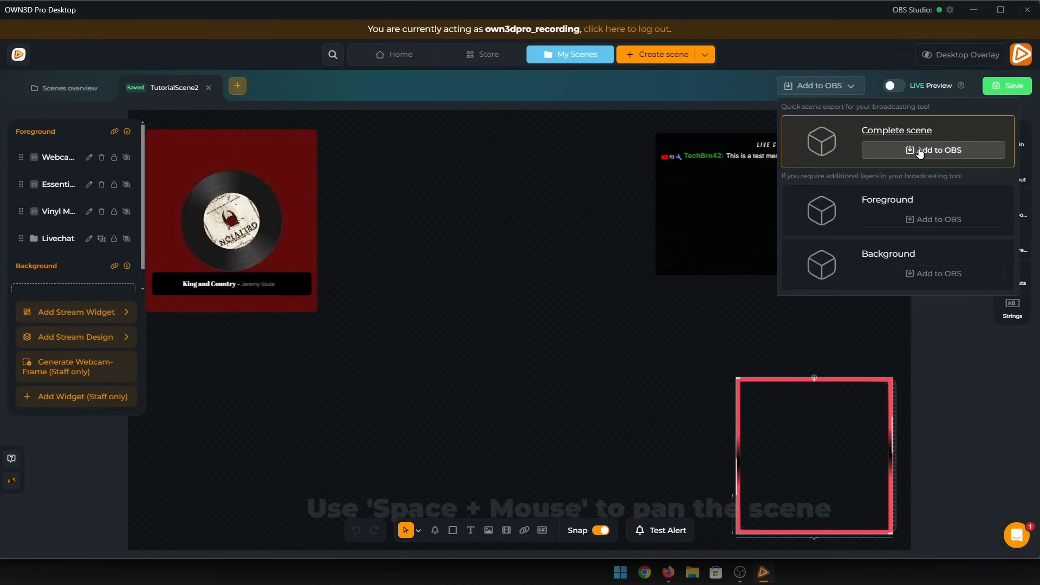